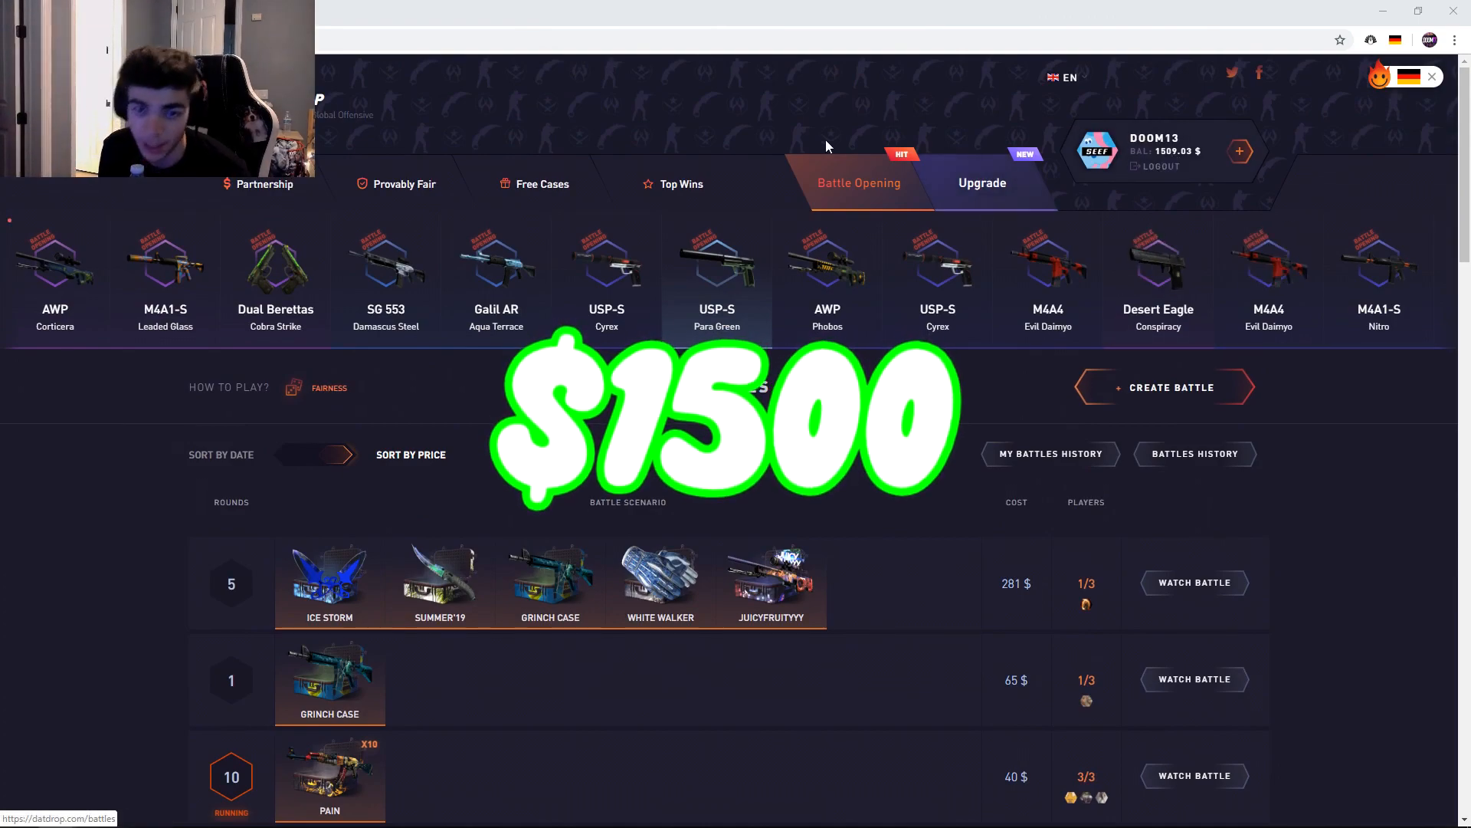
- Look at the 65 $ Grinch Case and 275 $ TCK battles, then return to the Battles list
scroll("down", 3)
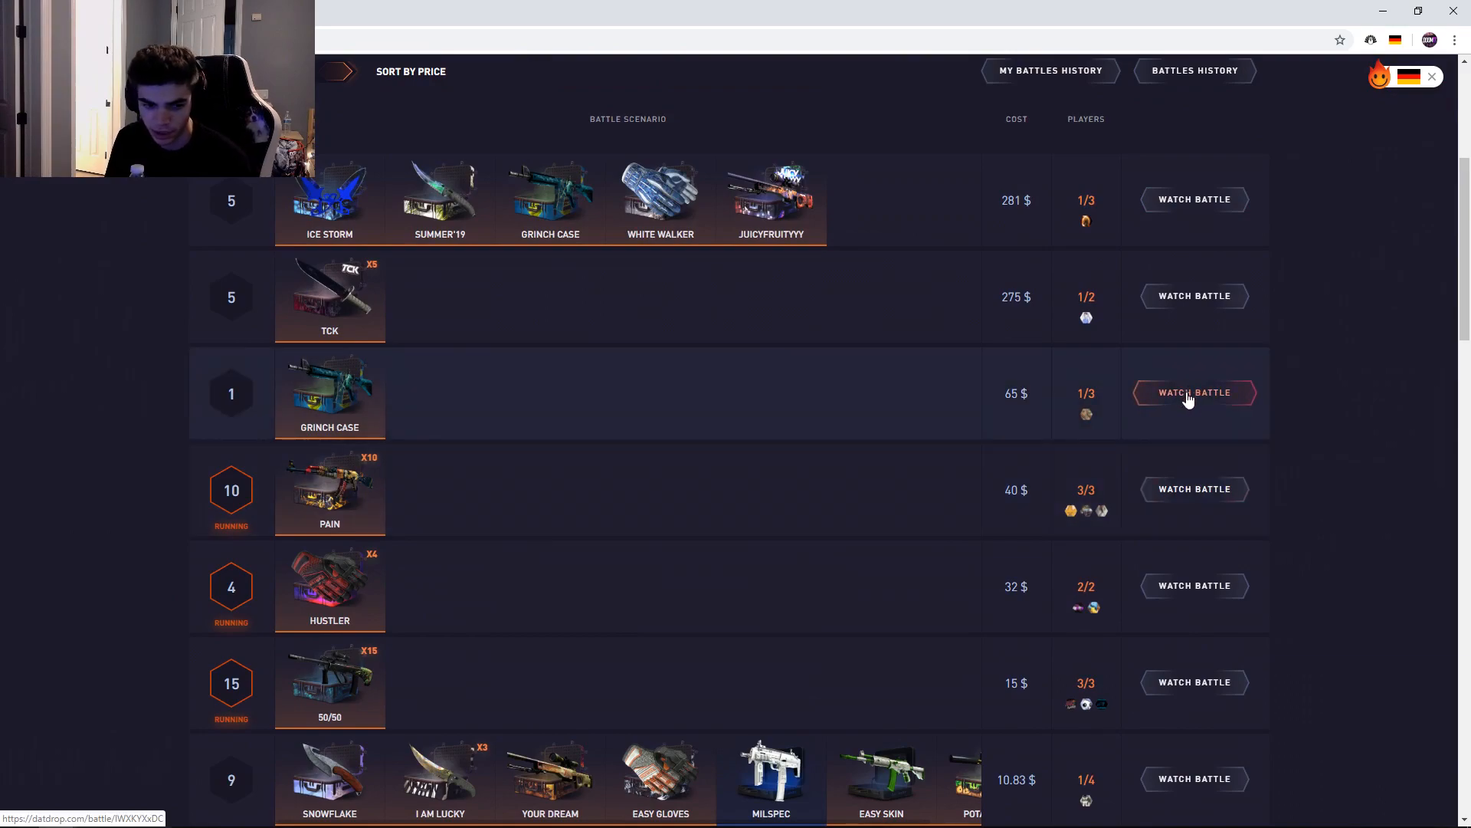
left_click(1194, 393)
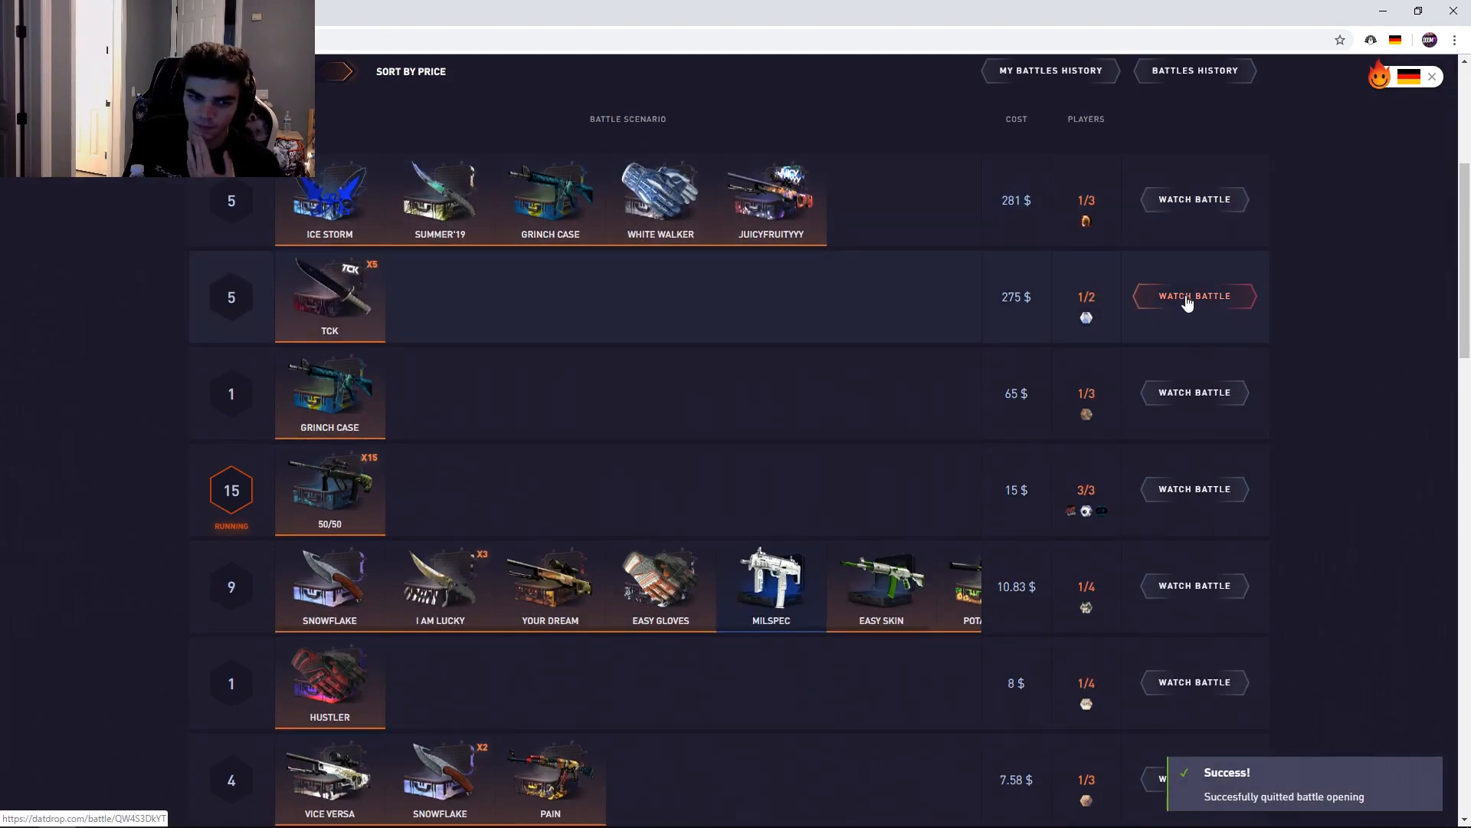
left_click(1194, 199)
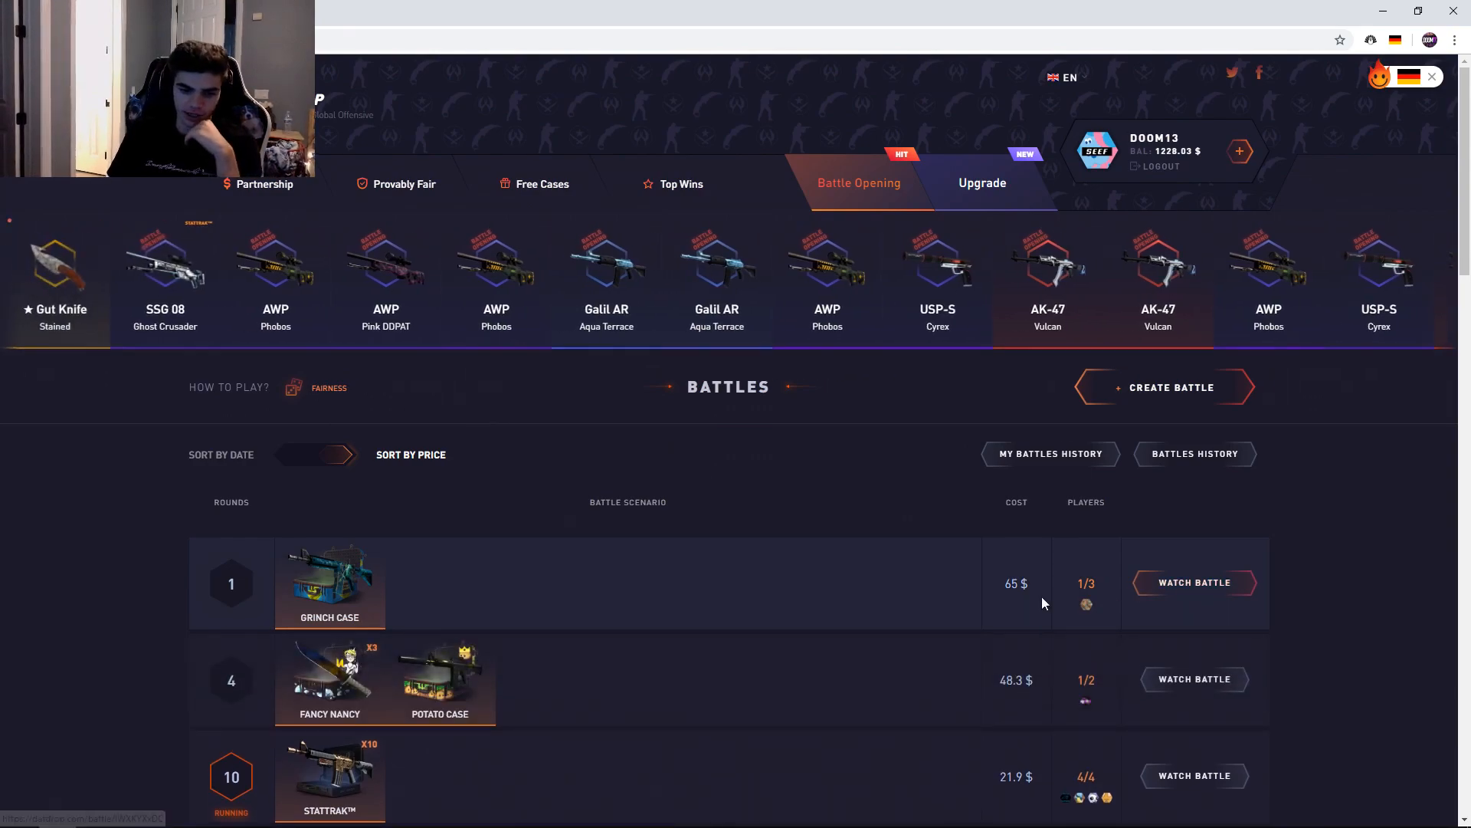
- Join the 65 $ Grinch Case battle, then open the Fancy Nancy and Potato Case battle
left_click(1194, 581)
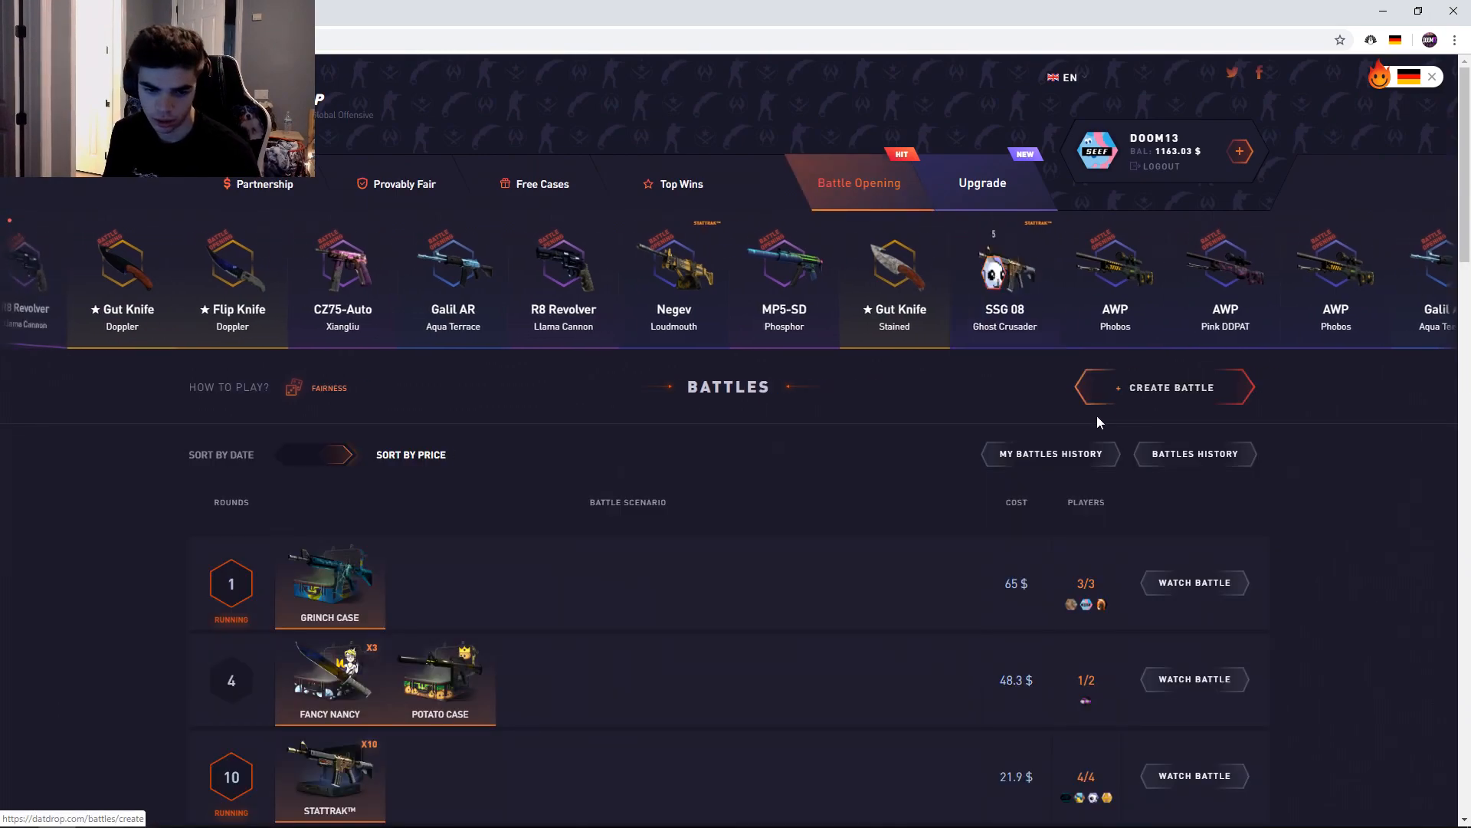
scroll("down", 3)
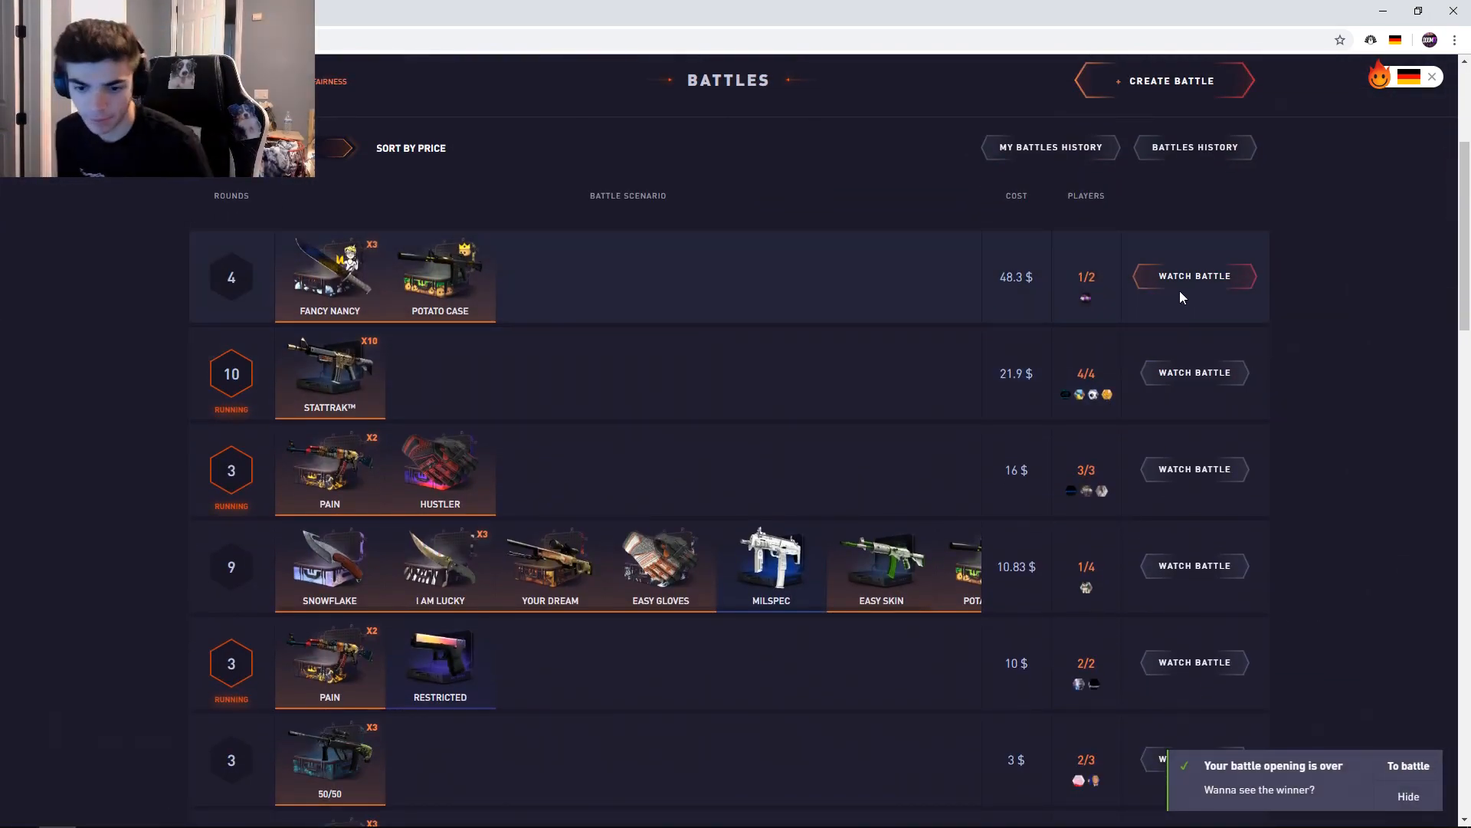
left_click(1171, 81)
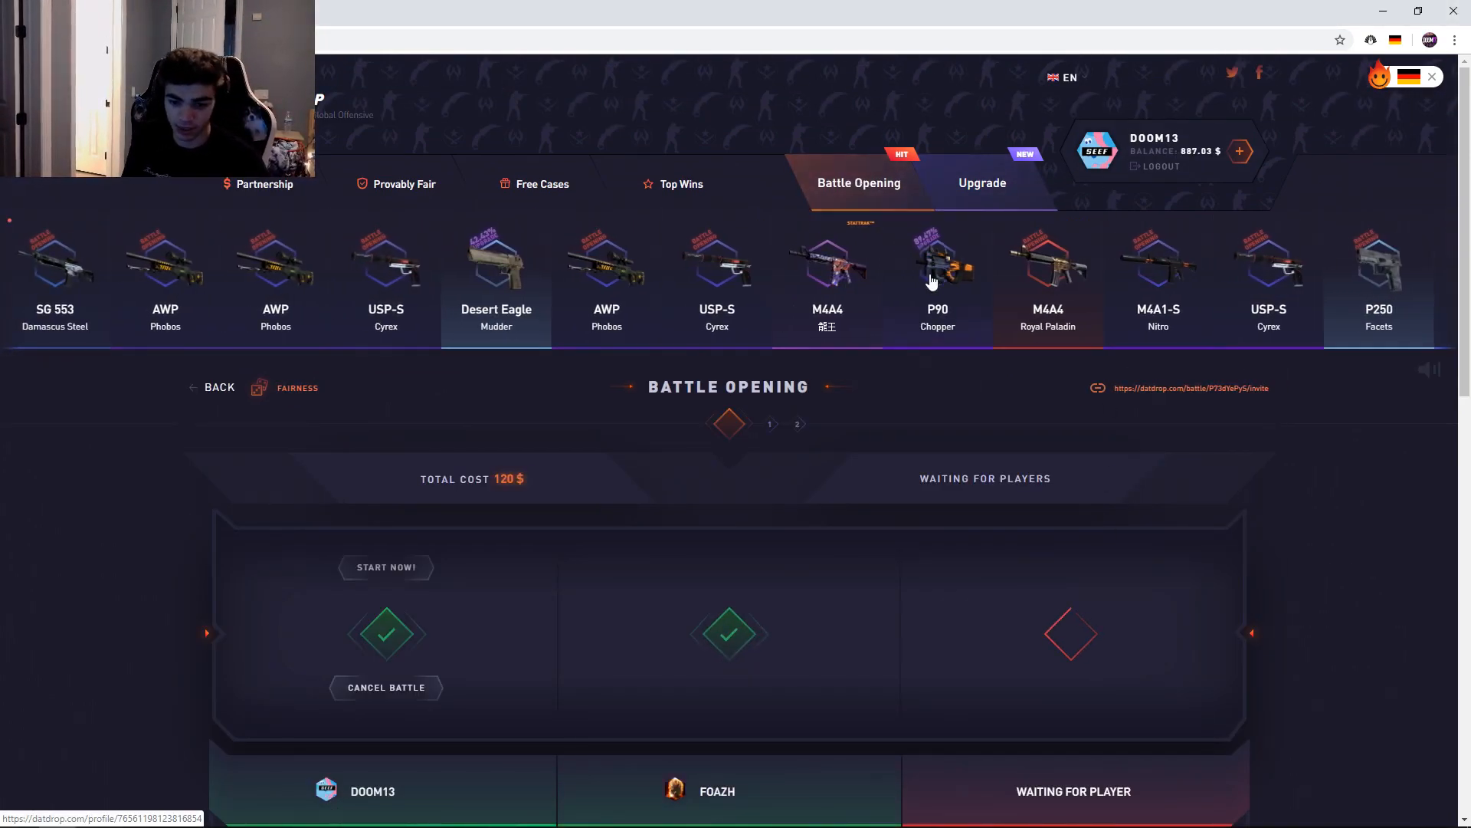
- Check the 120 $ DOOM13 battle, then open the 36 $ single-round Premium battle
scroll("down", 3)
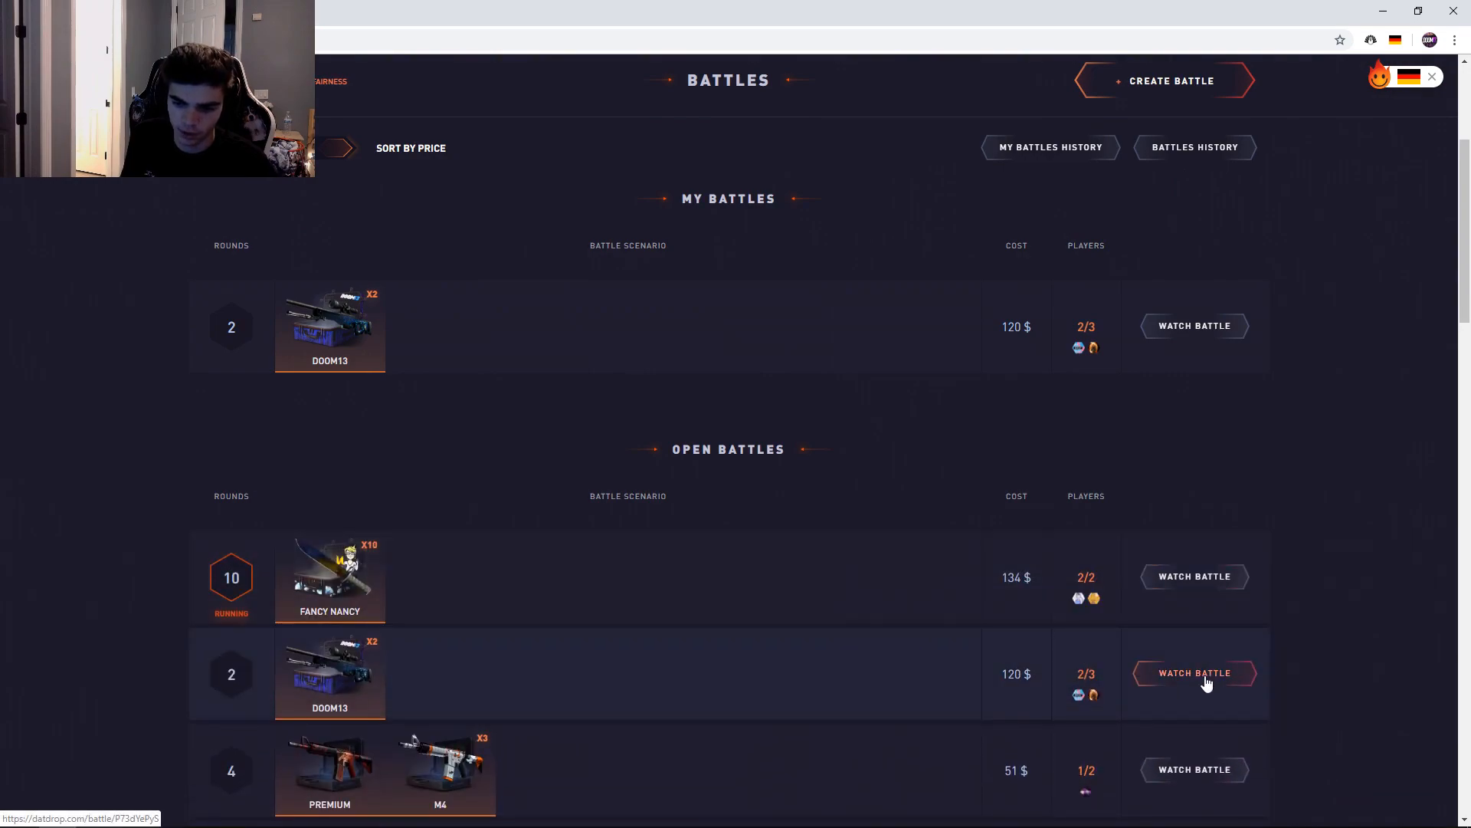
left_click(1194, 673)
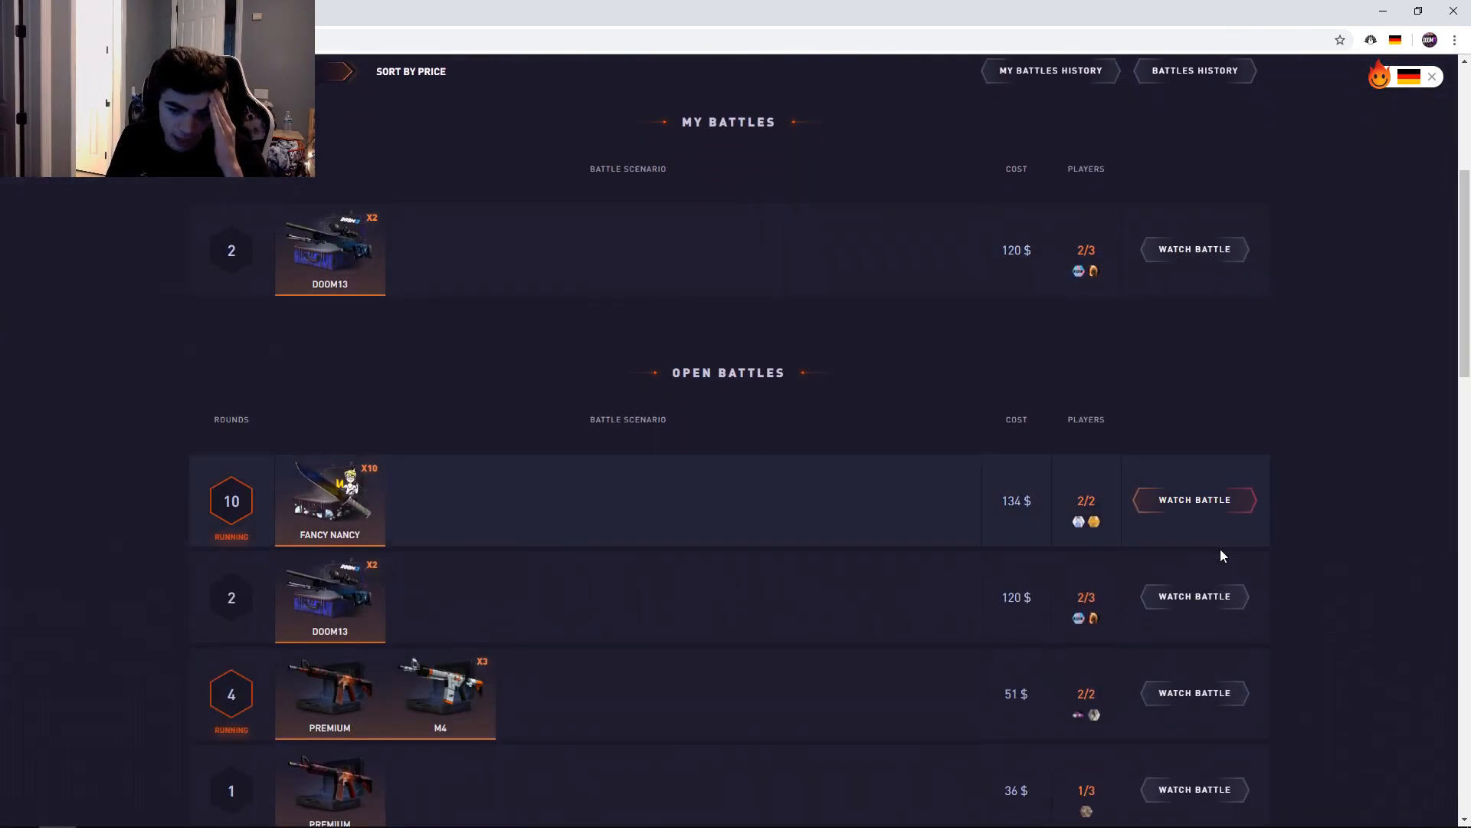
left_click(1194, 597)
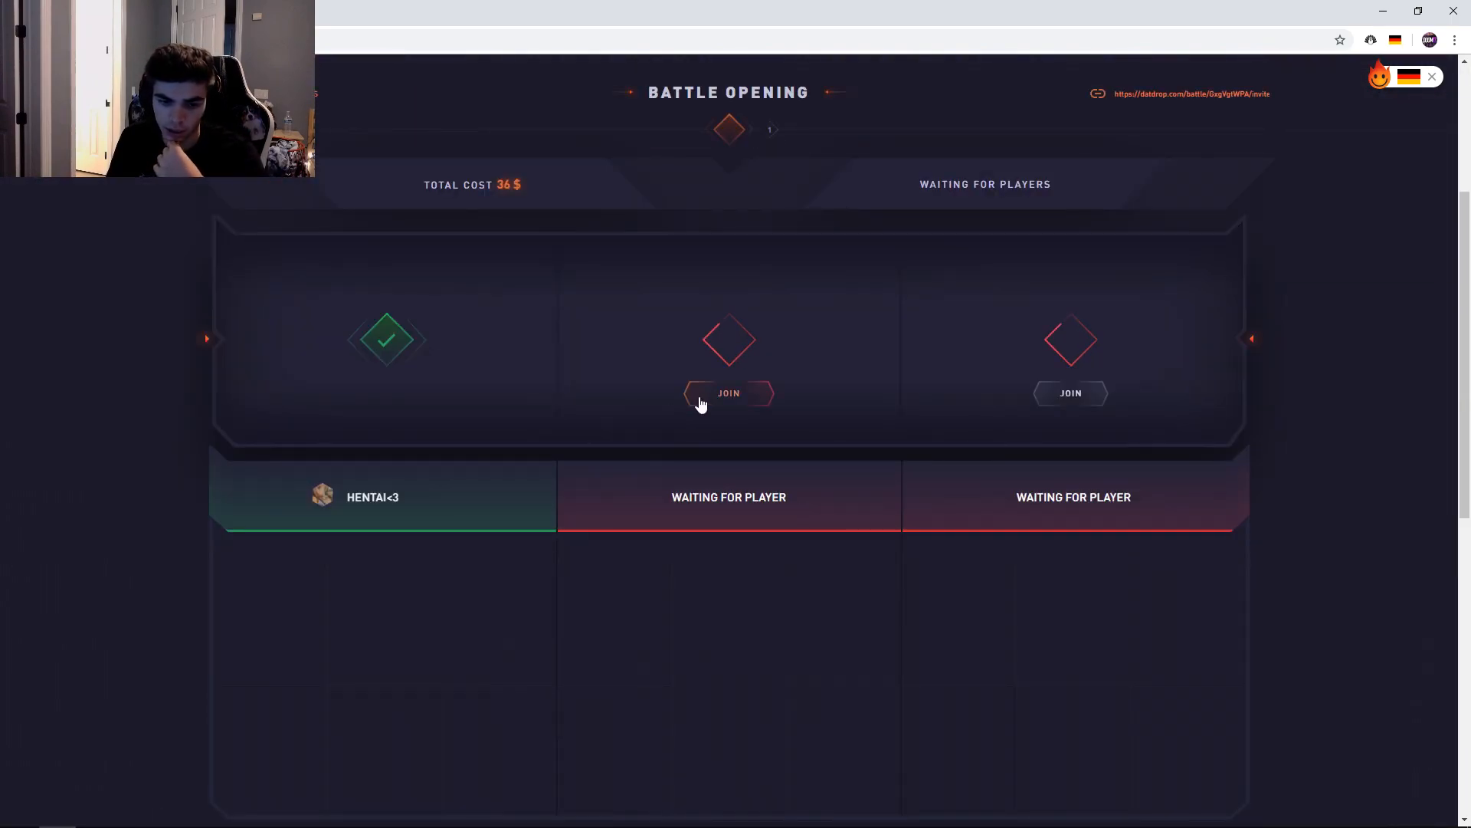
- Join the 36 $ battle, browse the 51 $ Premium and M4 battle, then reopen the 120 $ DOOM13 battle
left_click(728, 392)
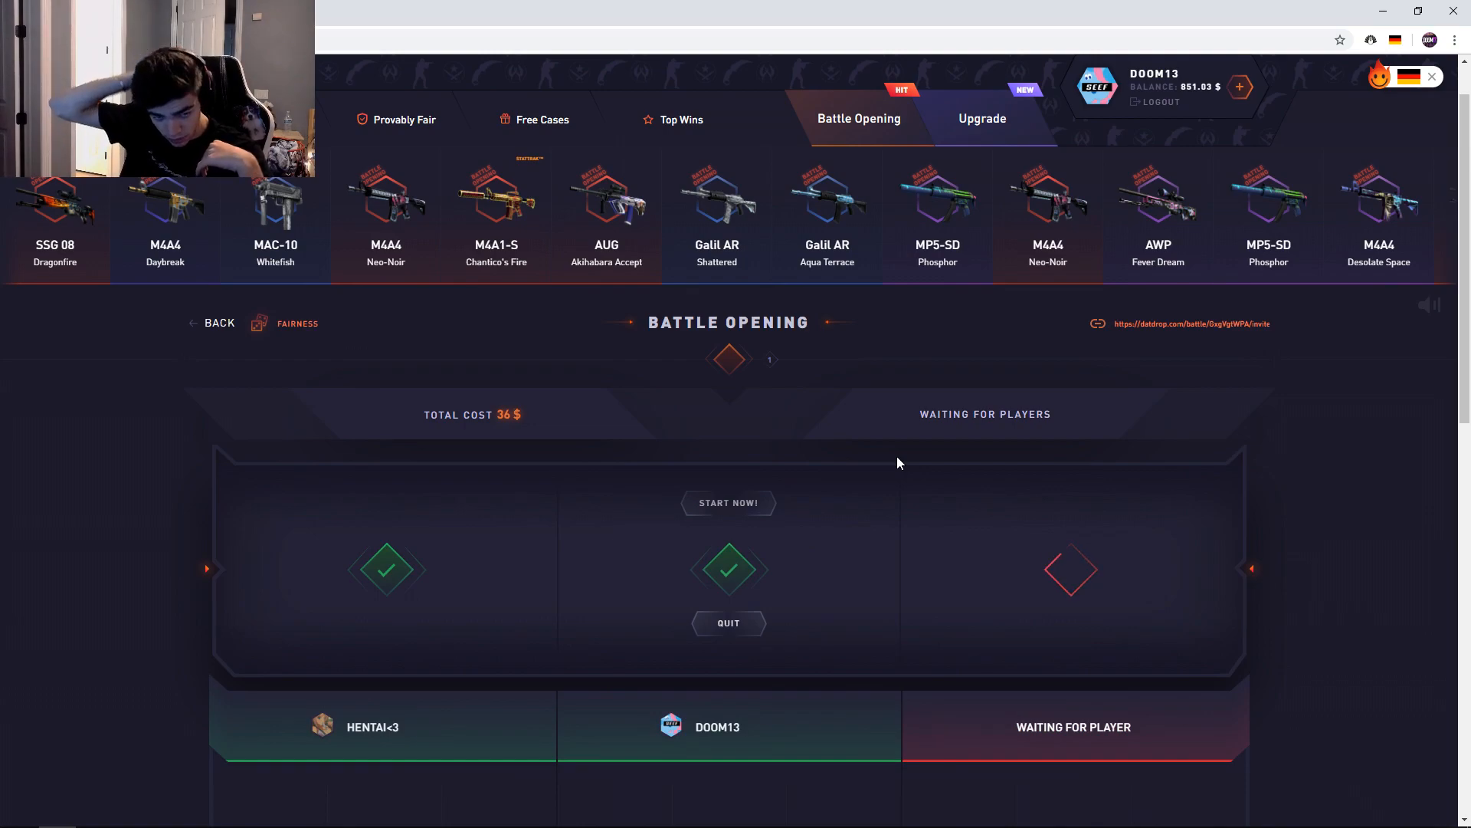
left_click(857, 118)
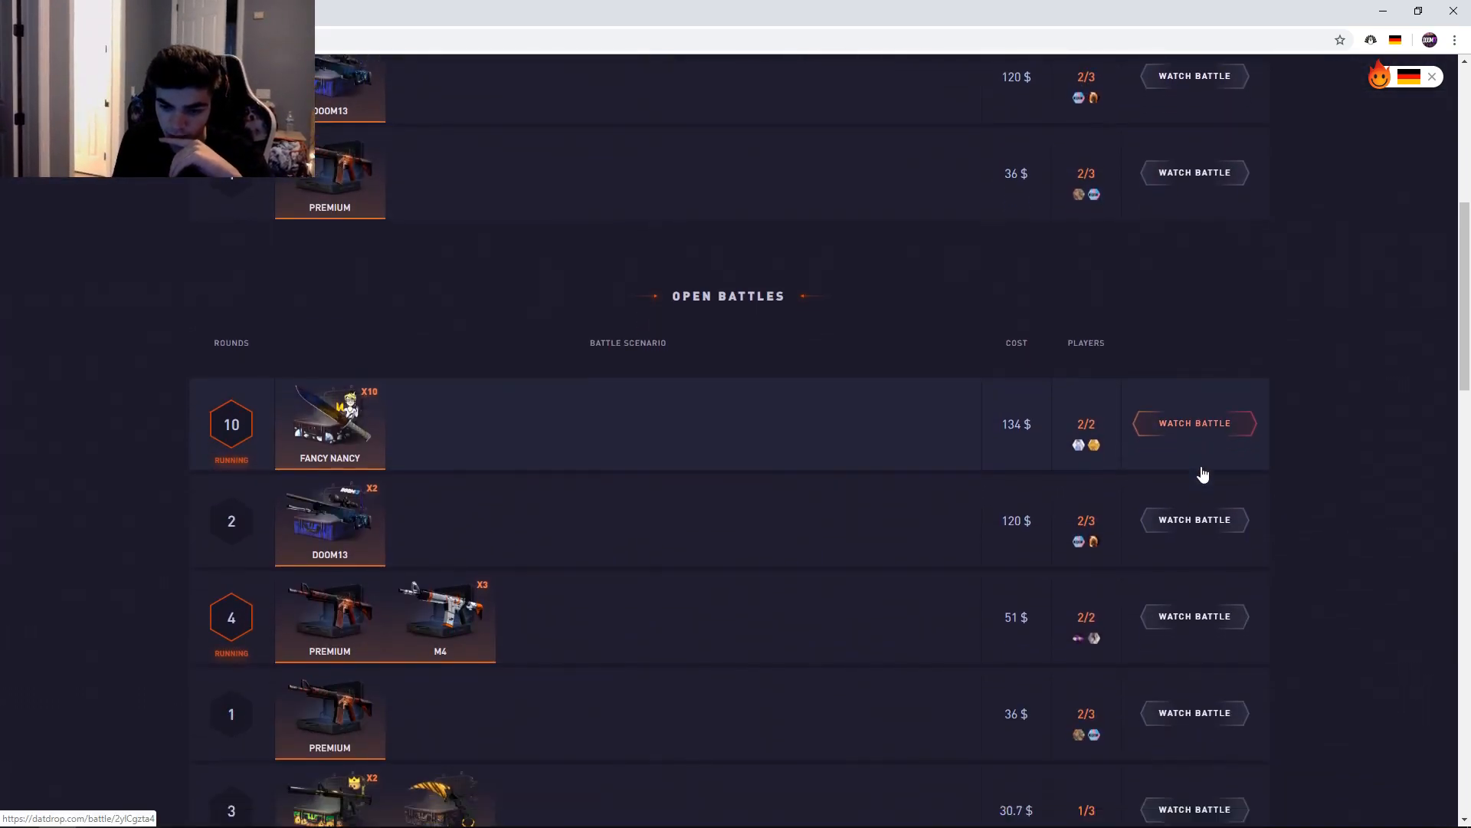
left_click(1194, 615)
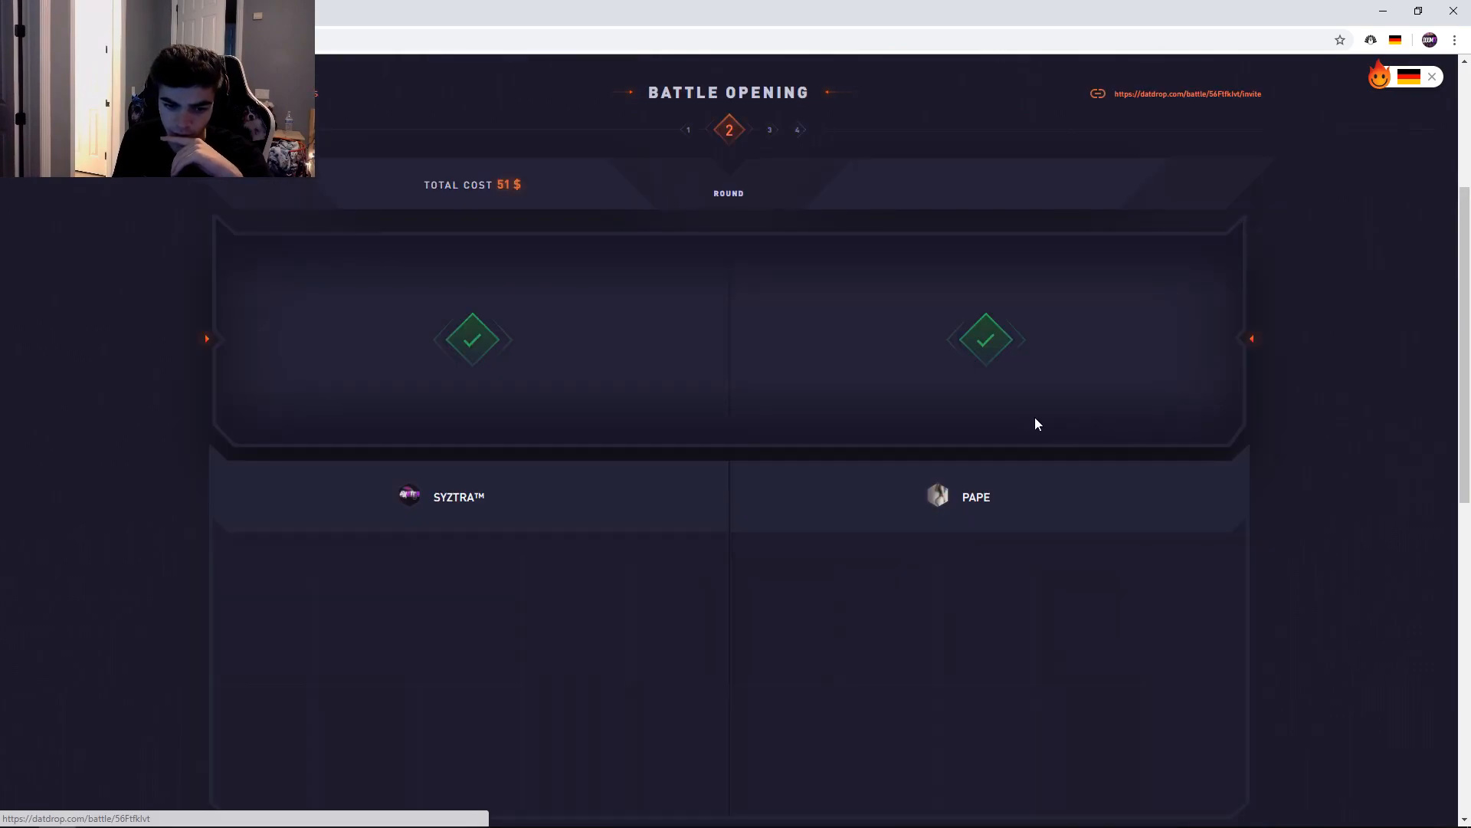
scroll("down", 3)
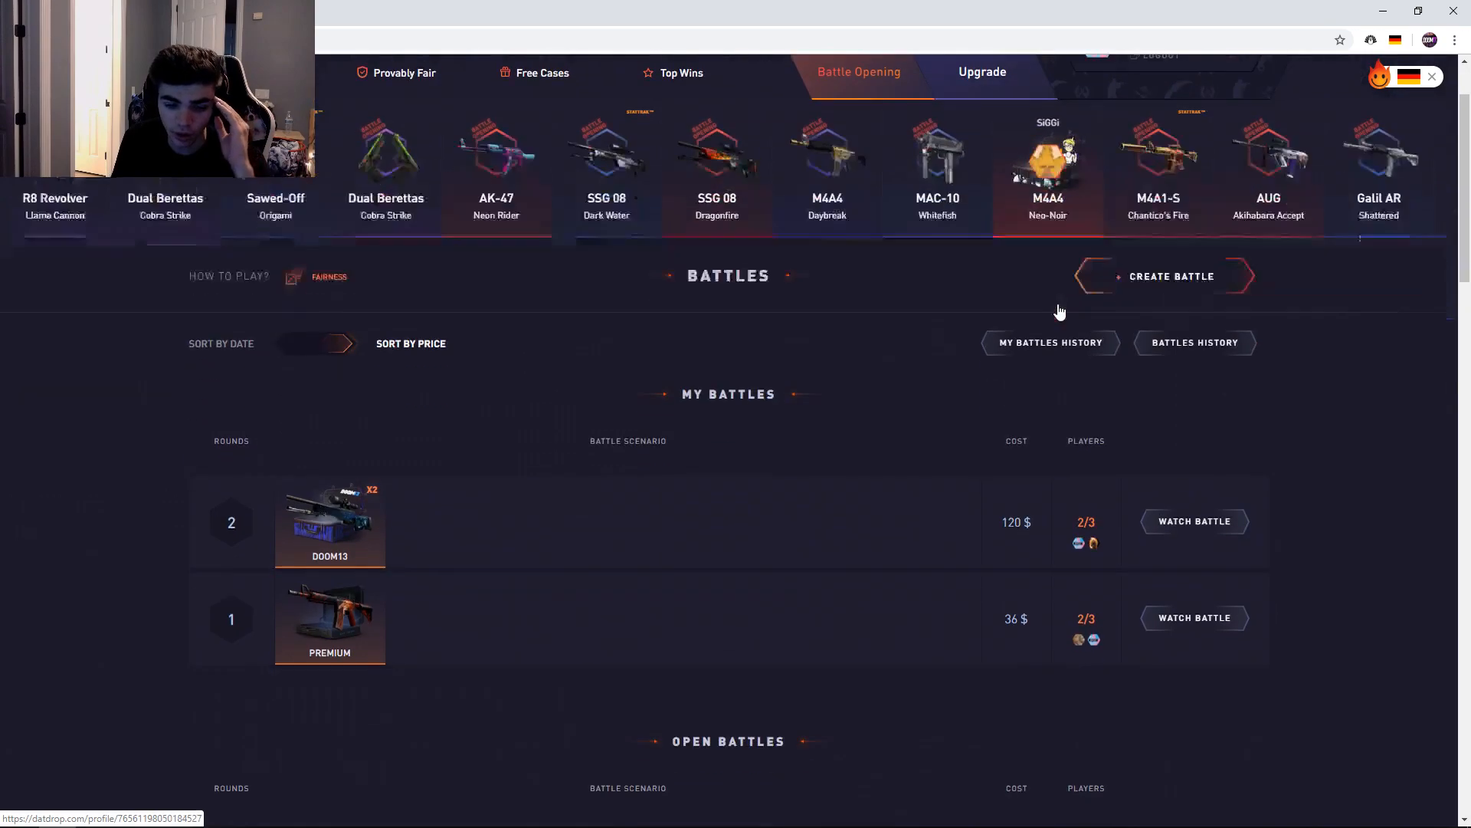
scroll("down", 3)
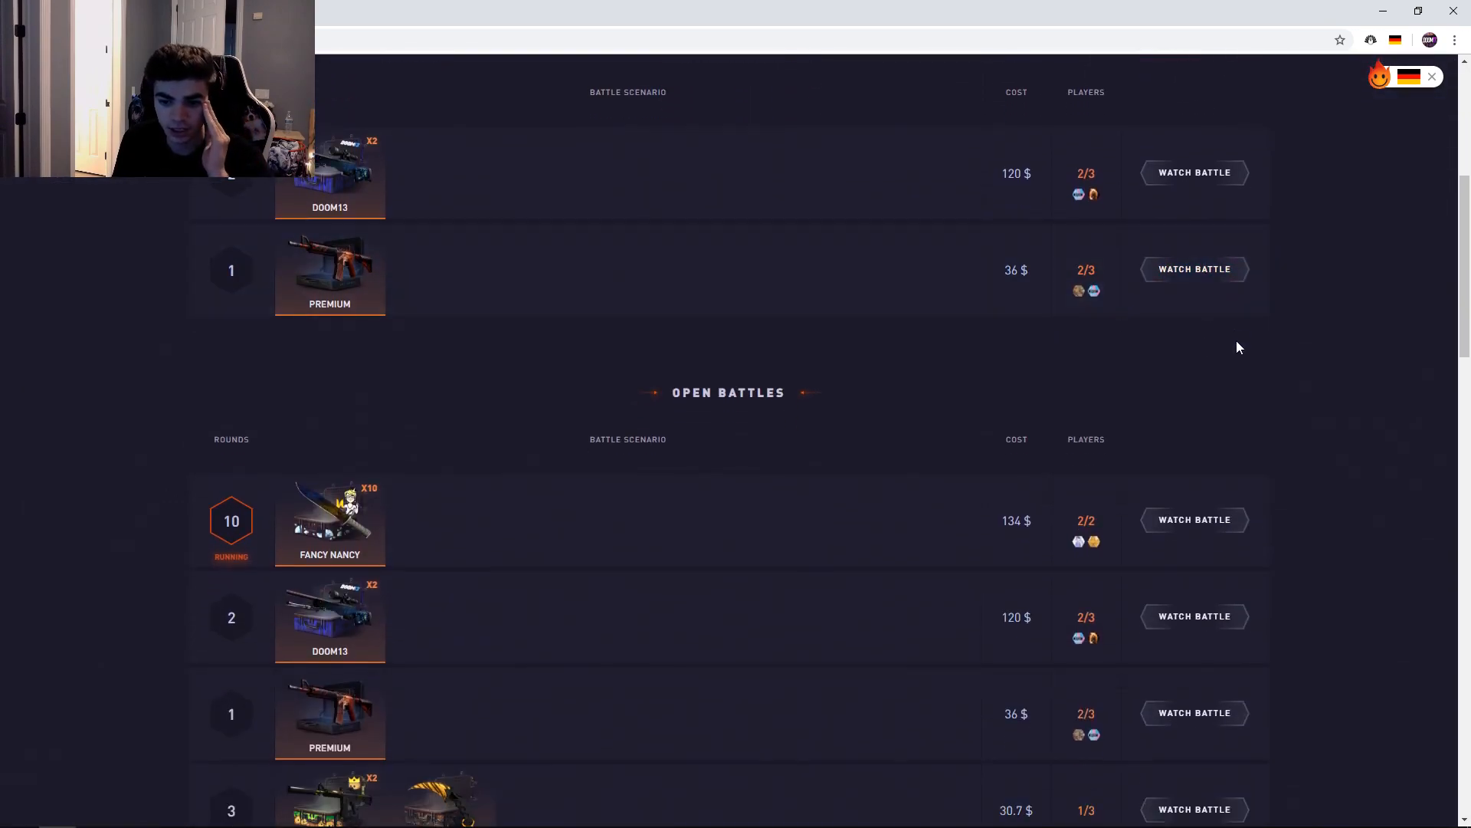
left_click(1194, 269)
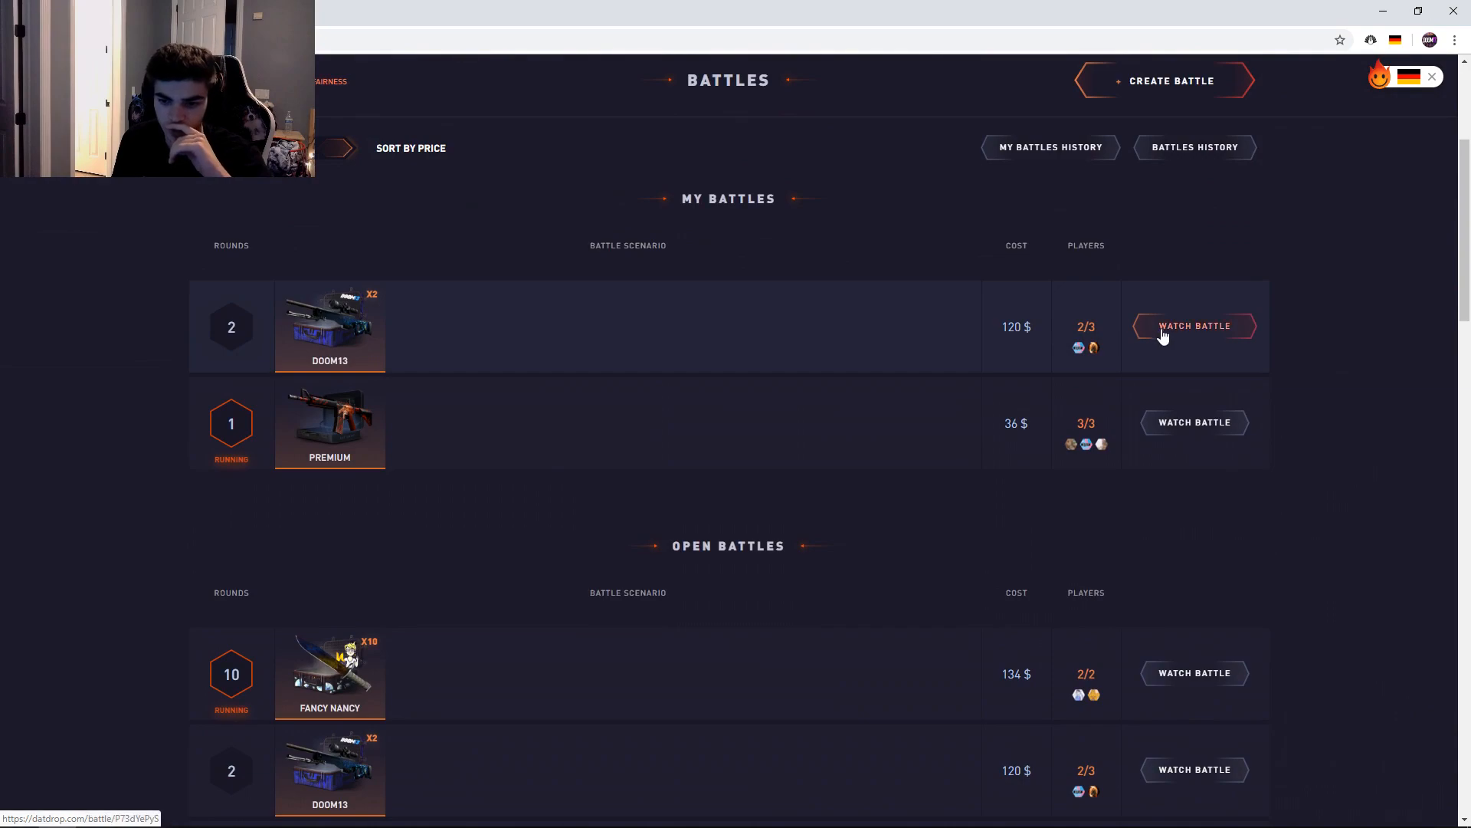
left_click(1194, 326)
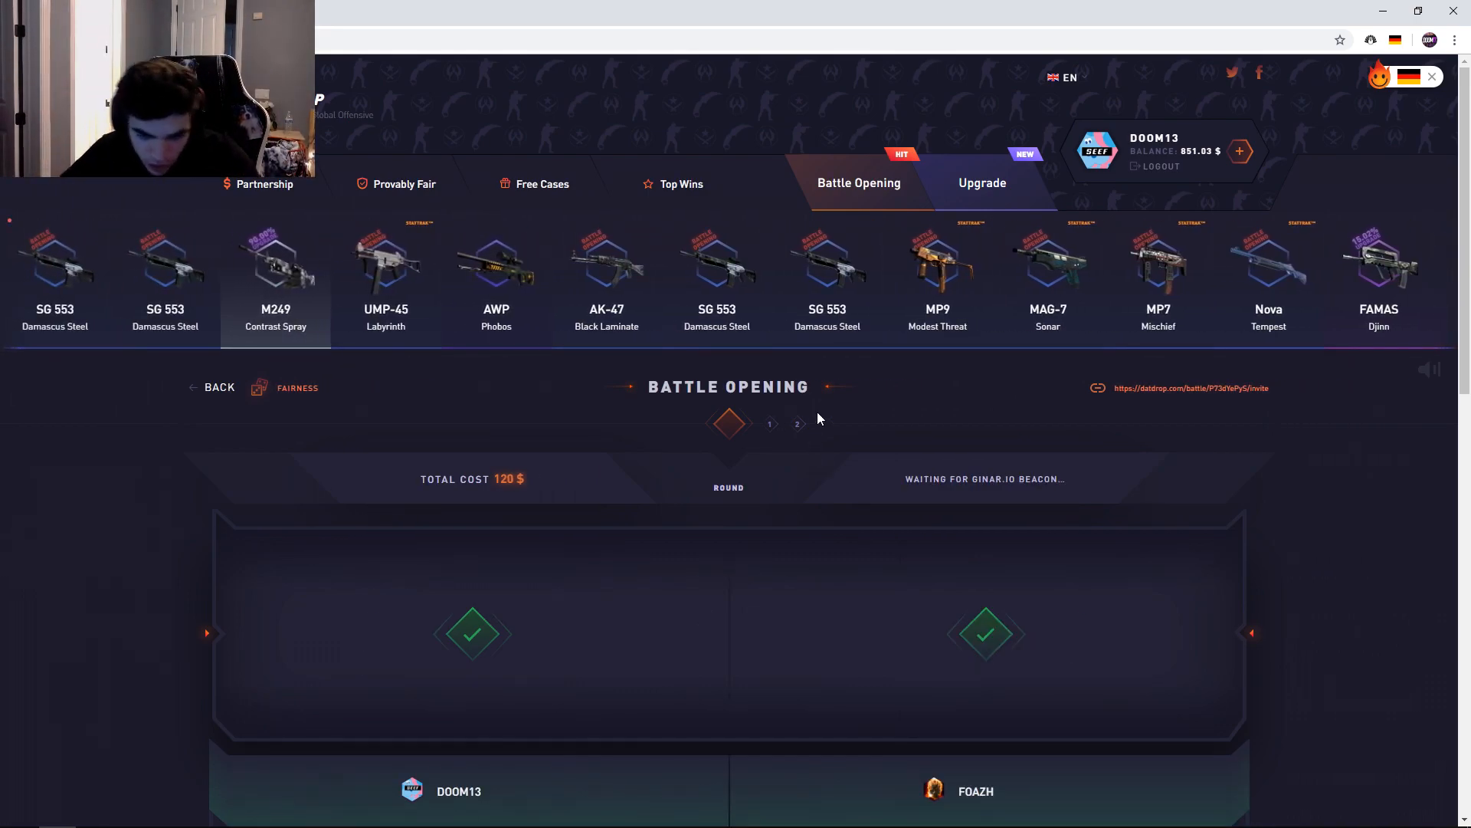
- Watch the 120 $ battle end with DOOM13 winning 710.78 $, then open the ten-round battle
scroll("down", 3)
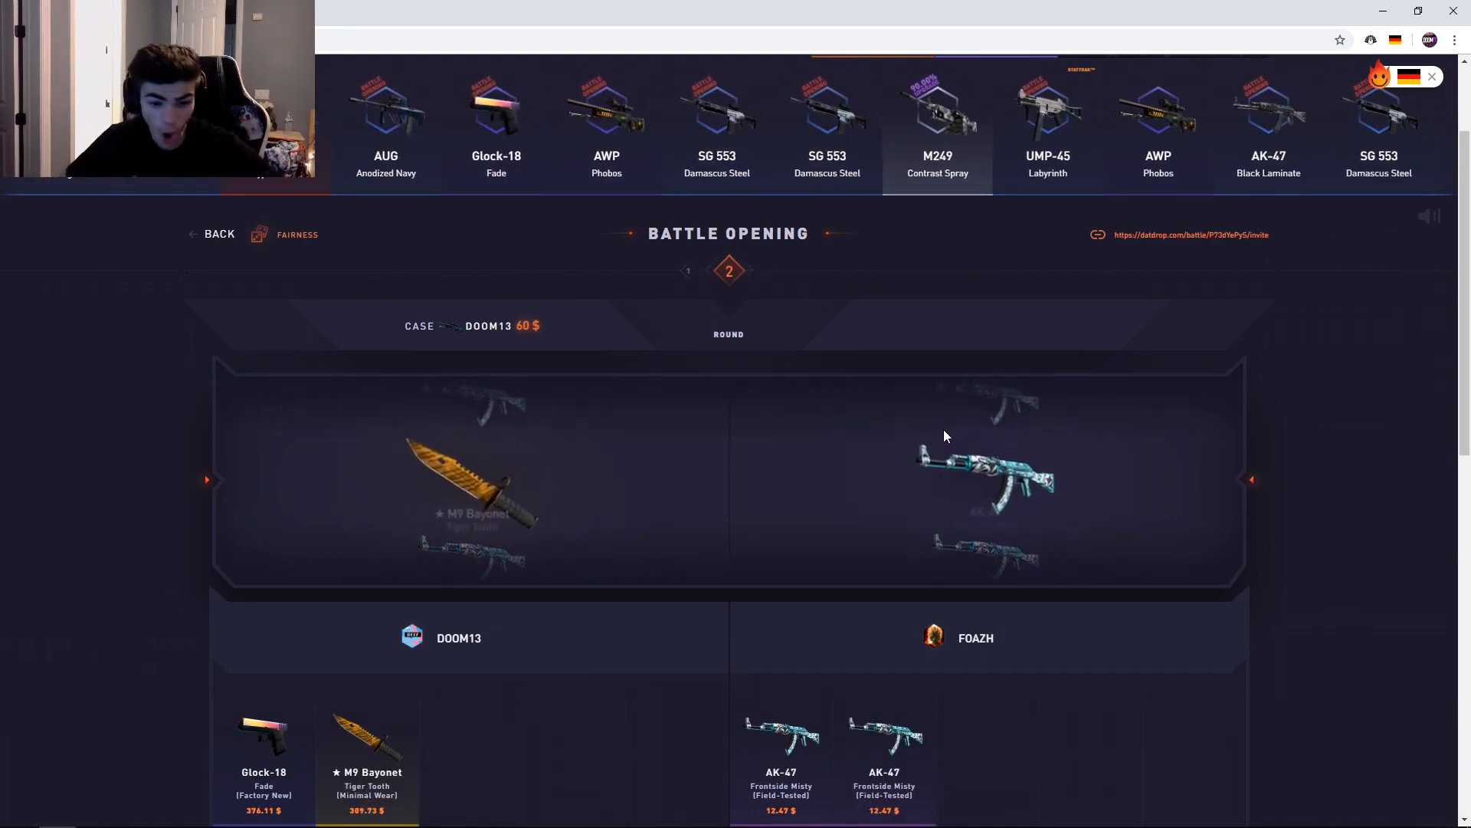
scroll("down", 3)
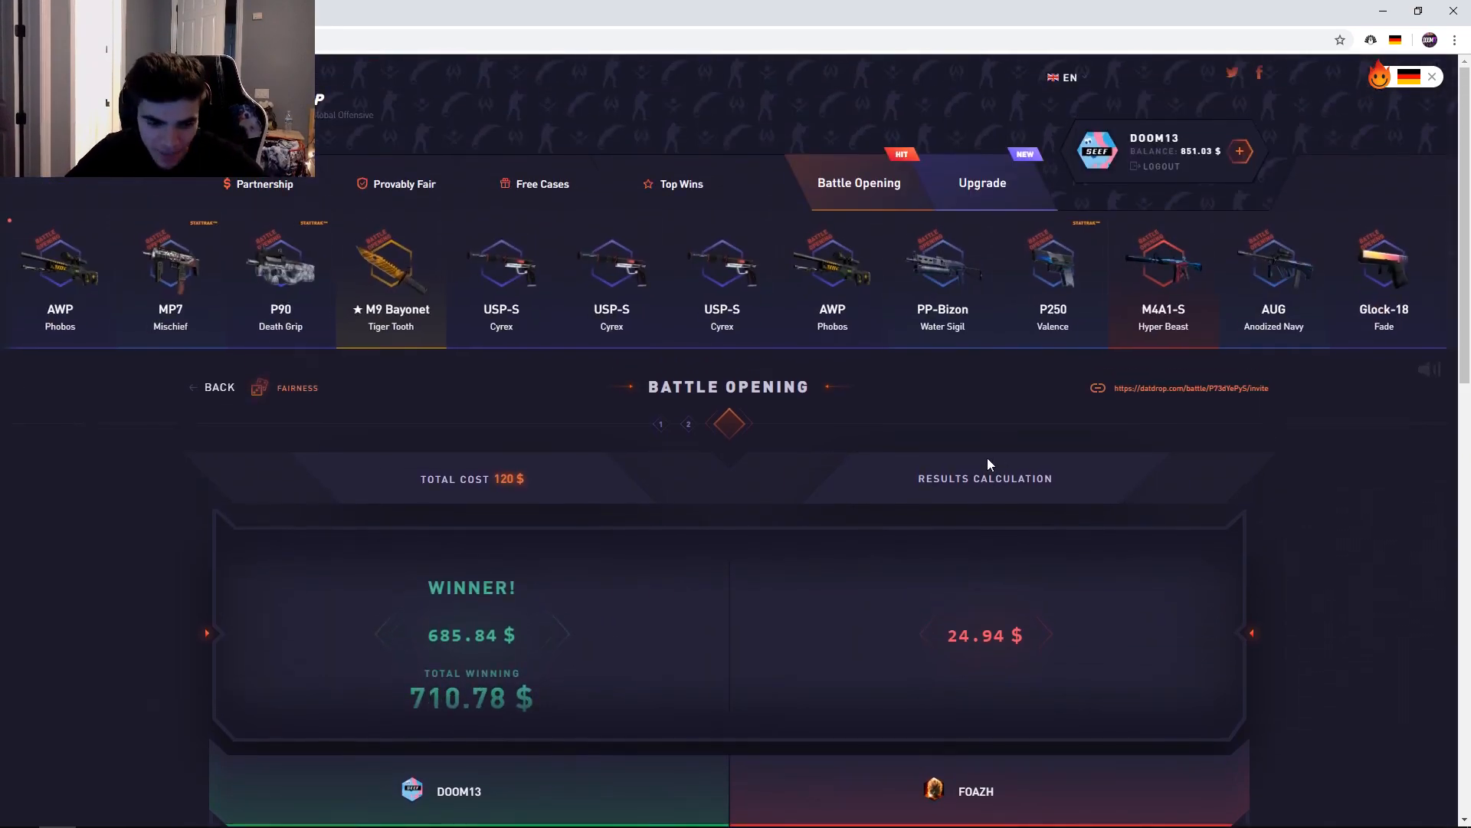
left_click(858, 183)
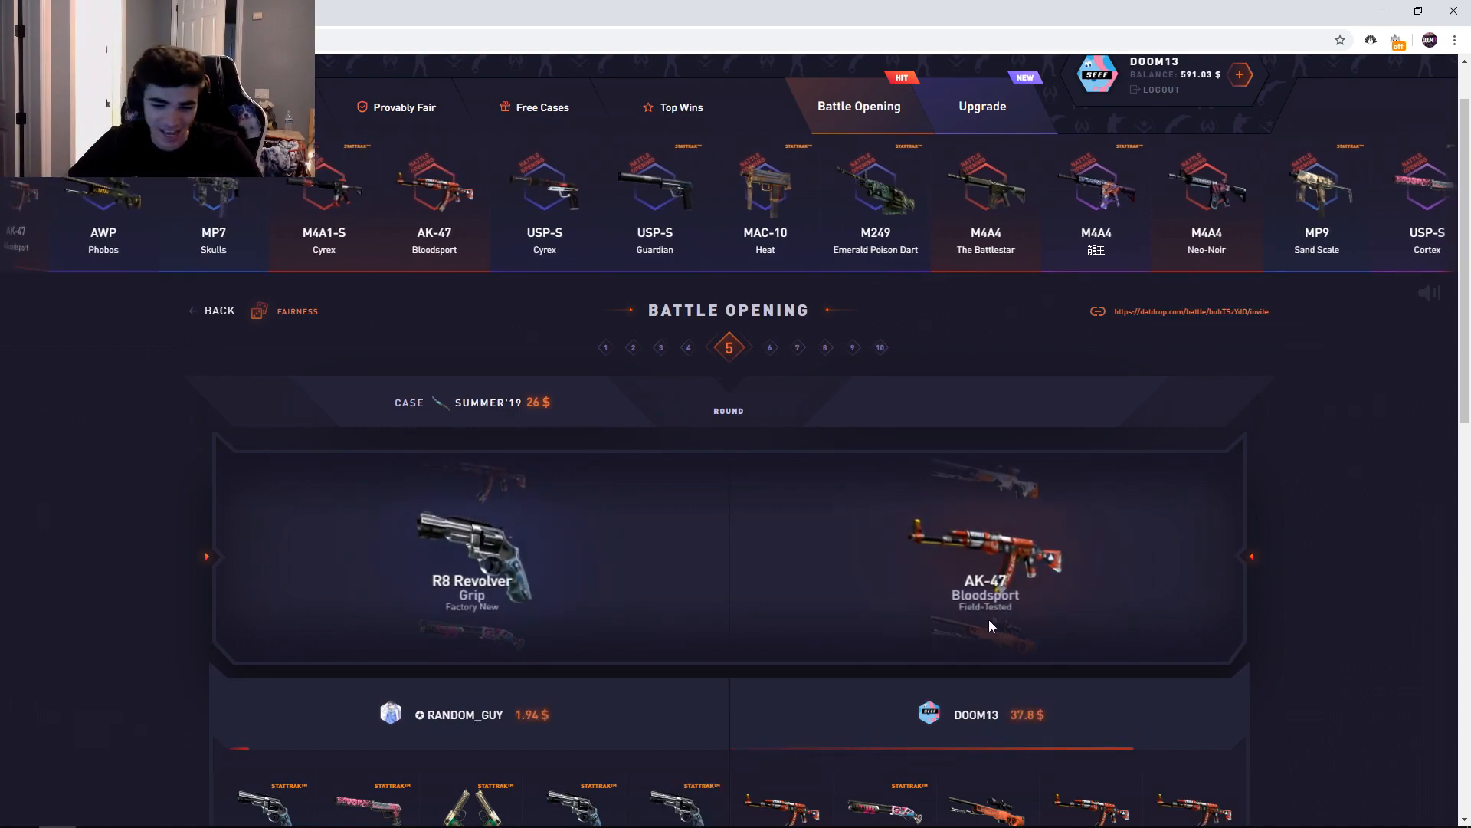
- Watch the ten-round battle finish and return to the price-sorted Battles list
scroll("down", 3)
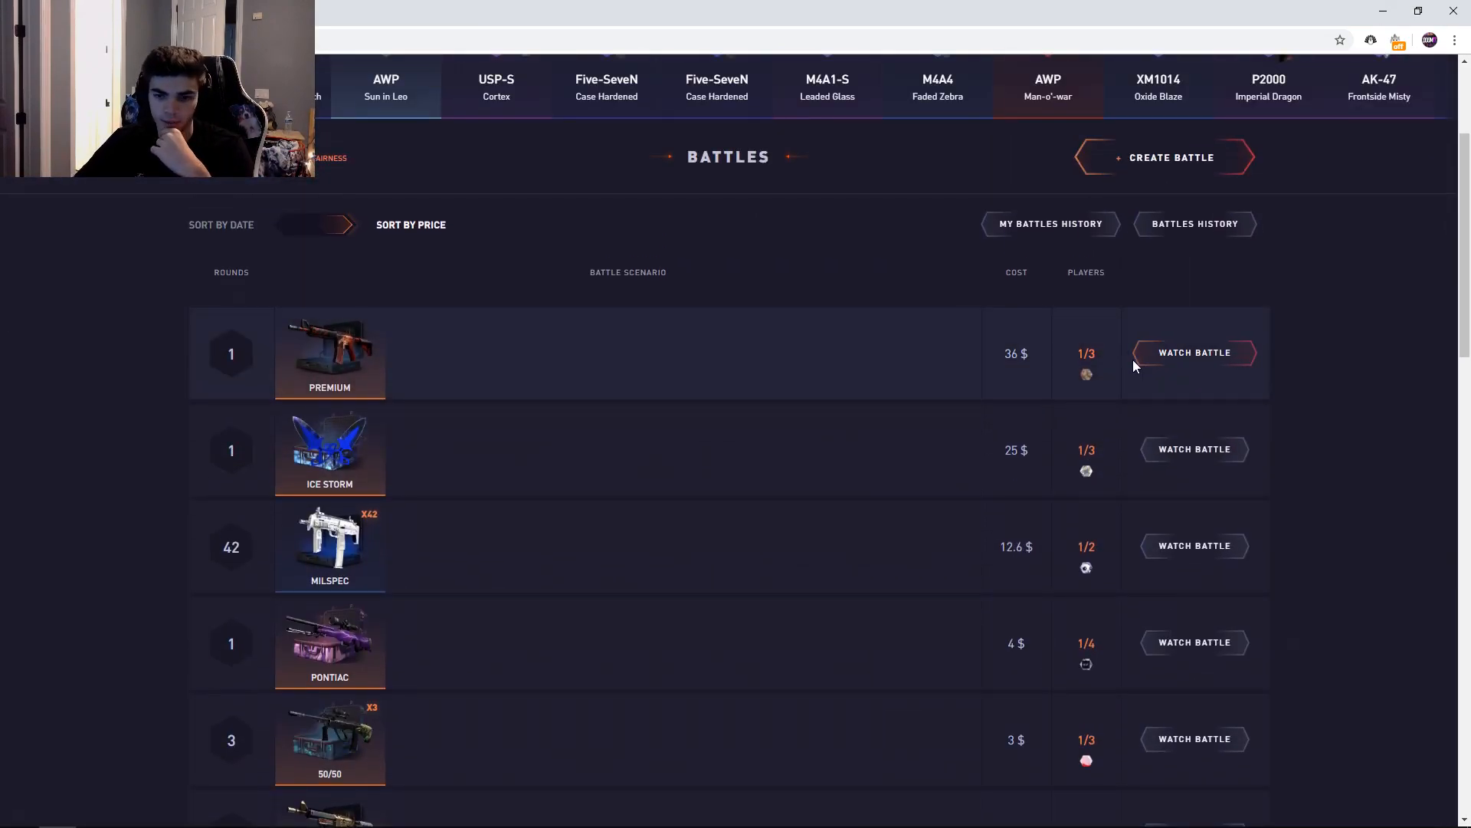
- Join the 36 $ Premium battle and create a 144 $ three-player battle of Premium x4
left_click(1194, 352)
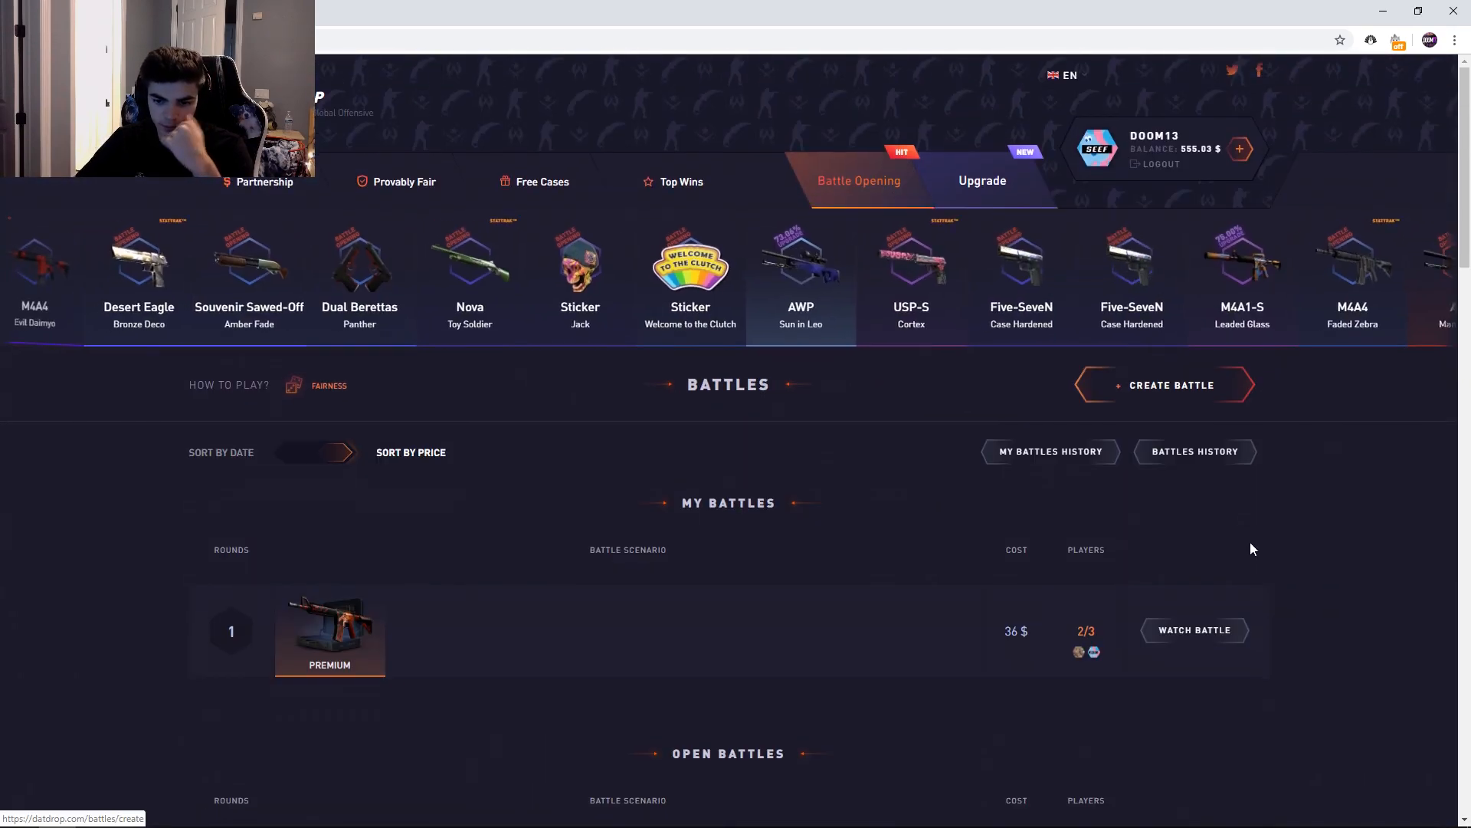
left_click(1194, 629)
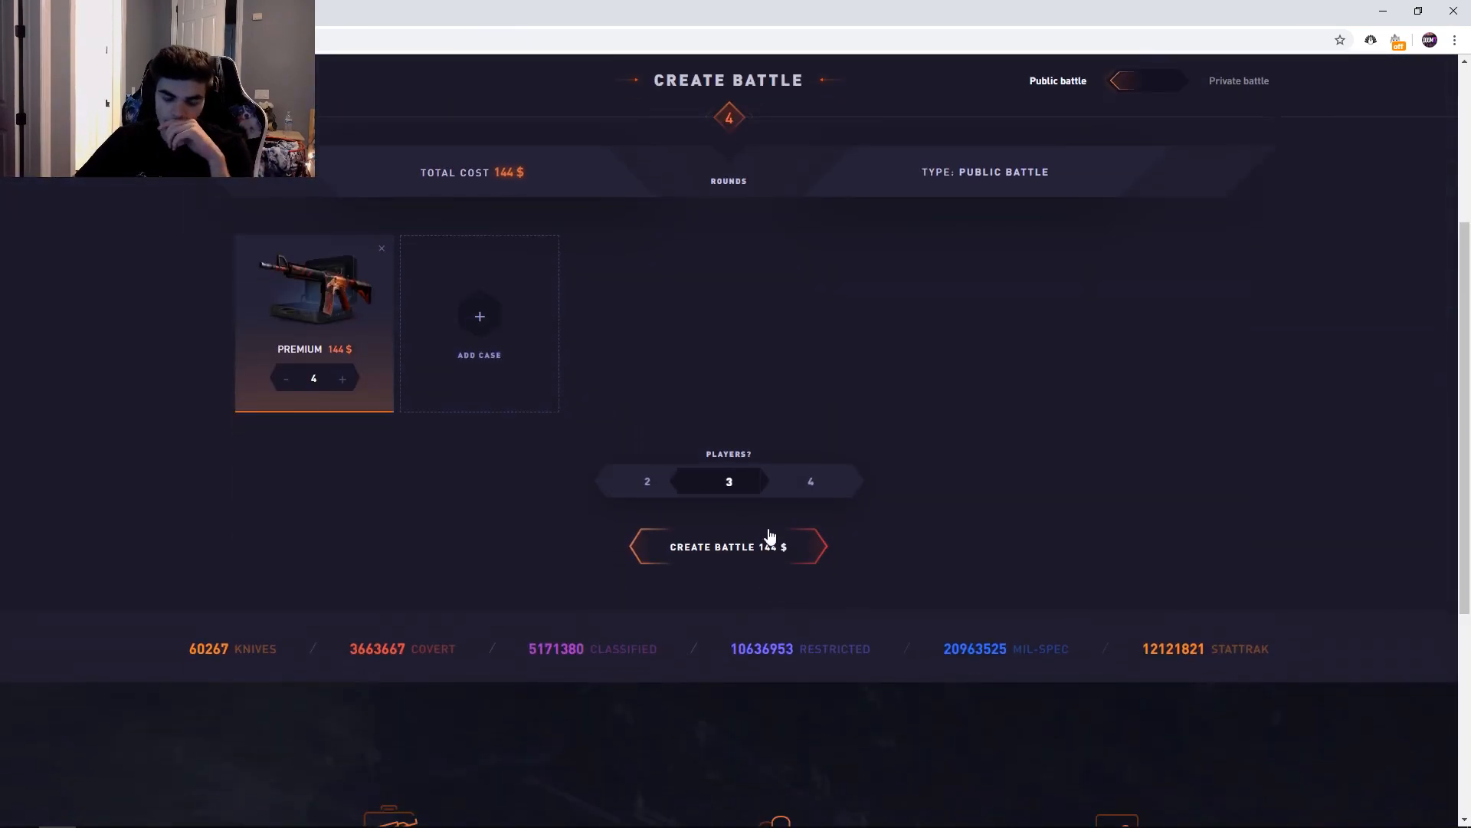
left_click(728, 547)
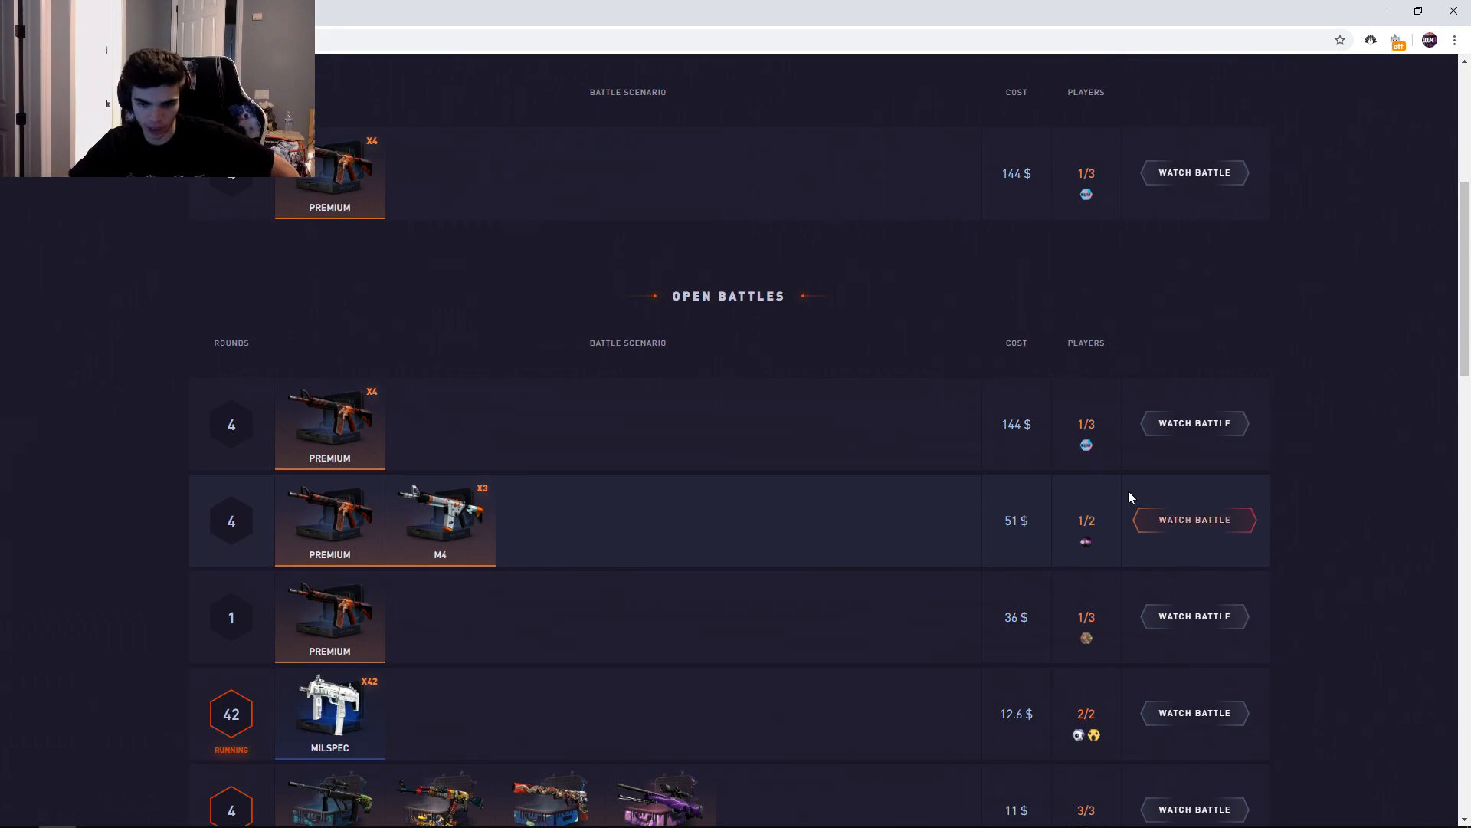
- Join the 51 $ Premium and M4 battle against SYZTRA and follow it to round four
left_click(1194, 519)
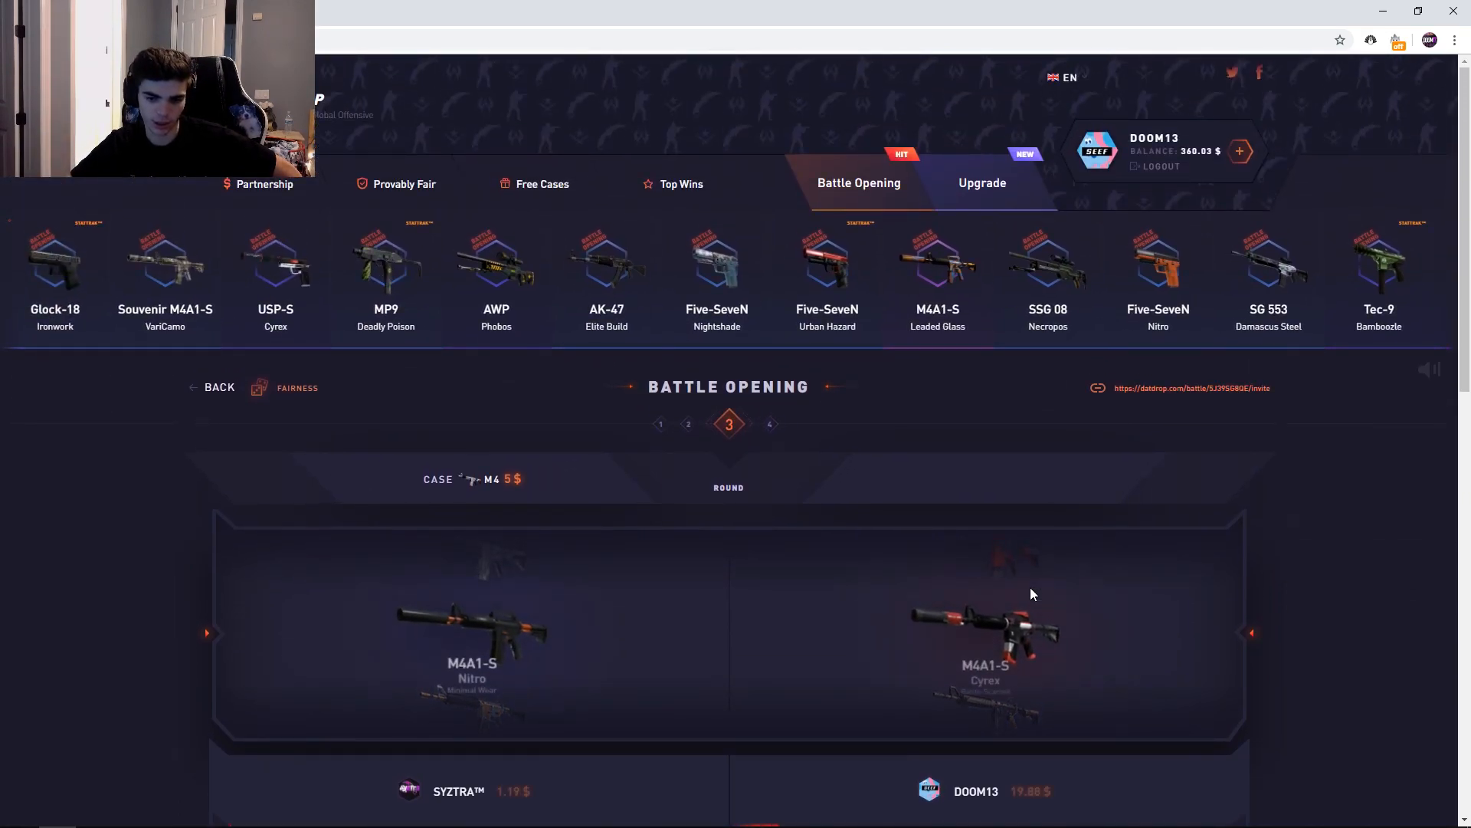
scroll("down", 3)
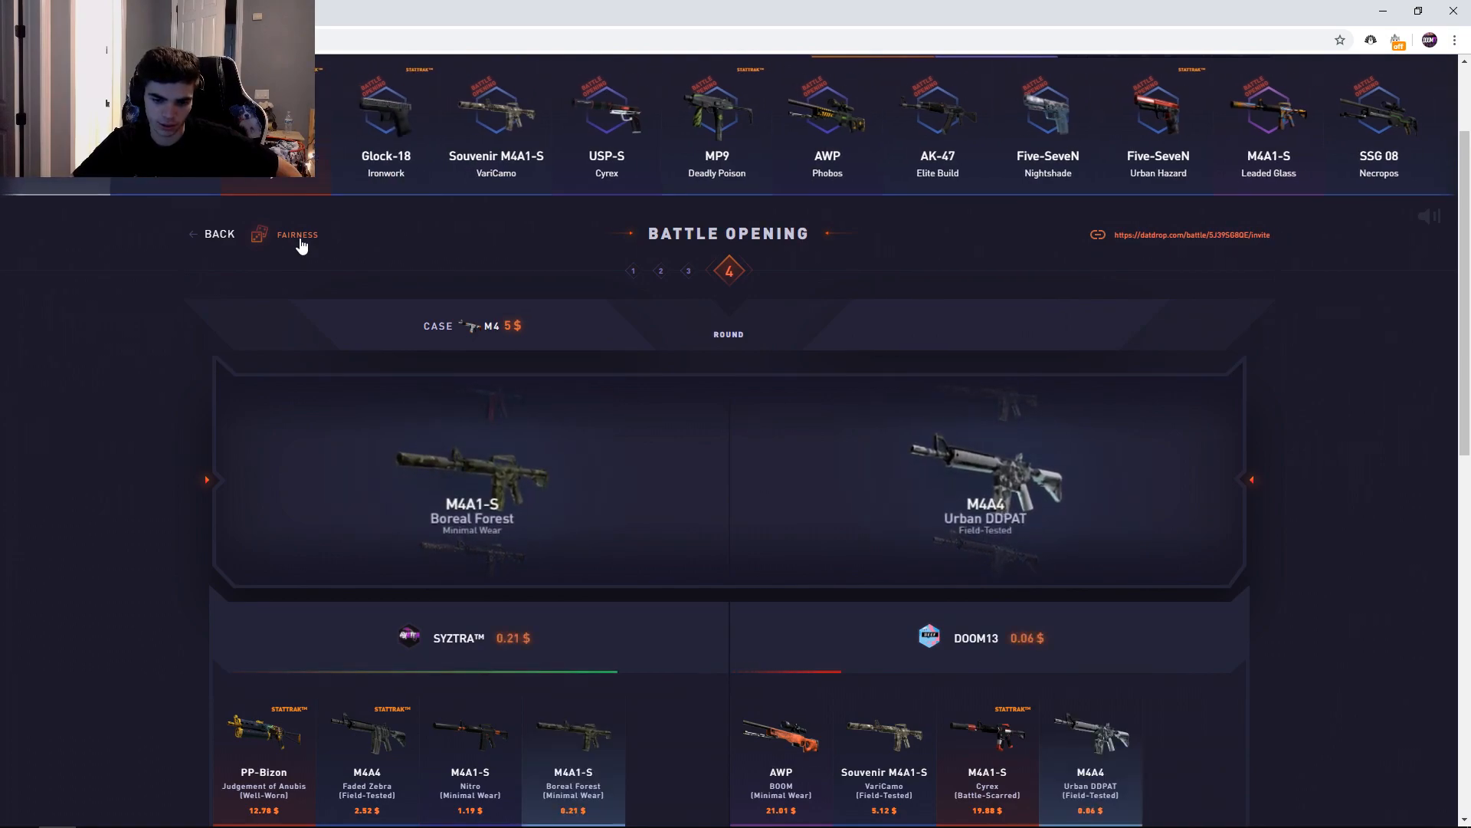
- View the M4 battle's Fairness details, then scroll the Battles list to the 144 $ Premium battle
left_click(296, 234)
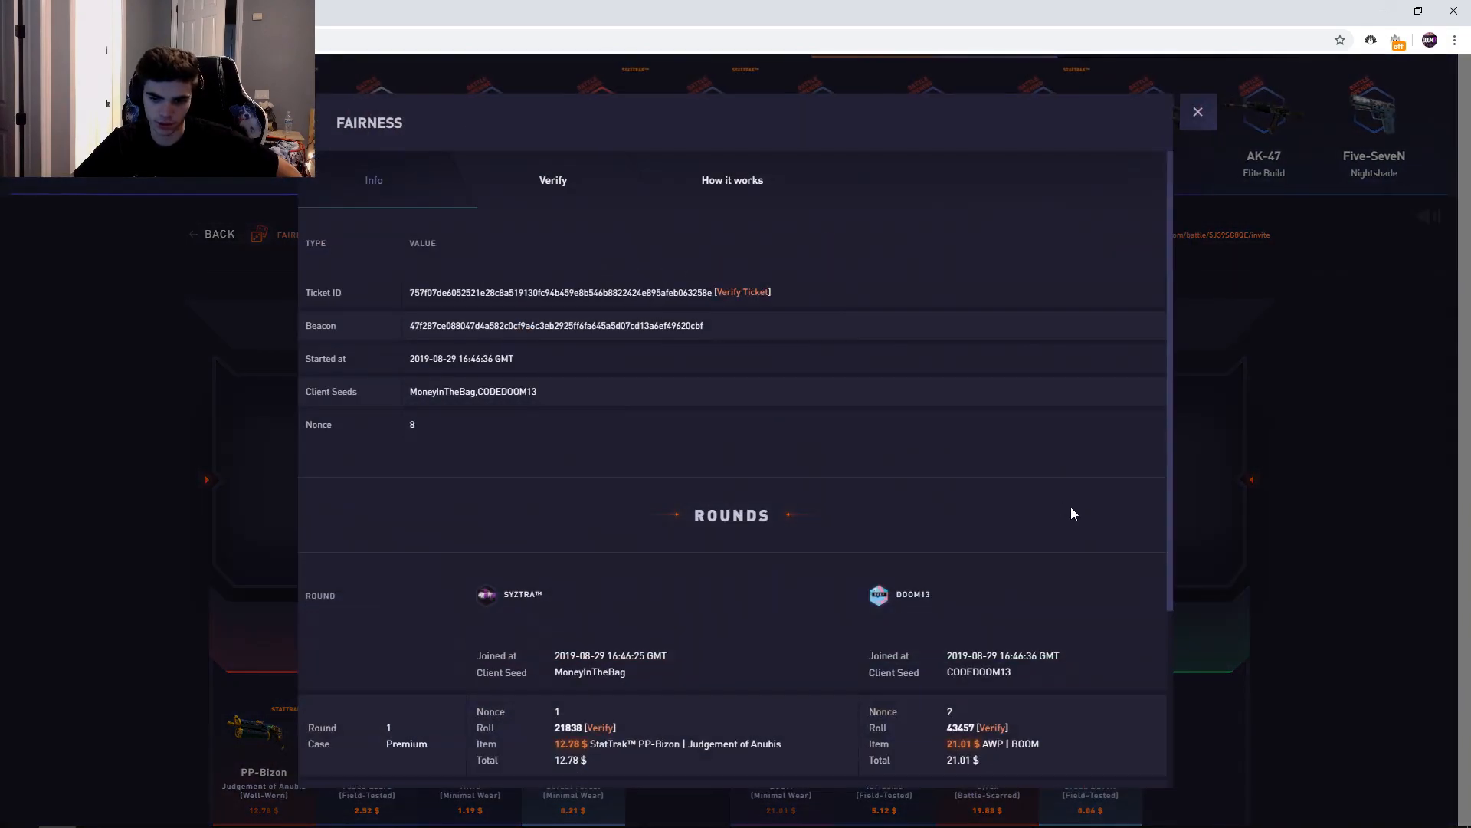
scroll("down", 3)
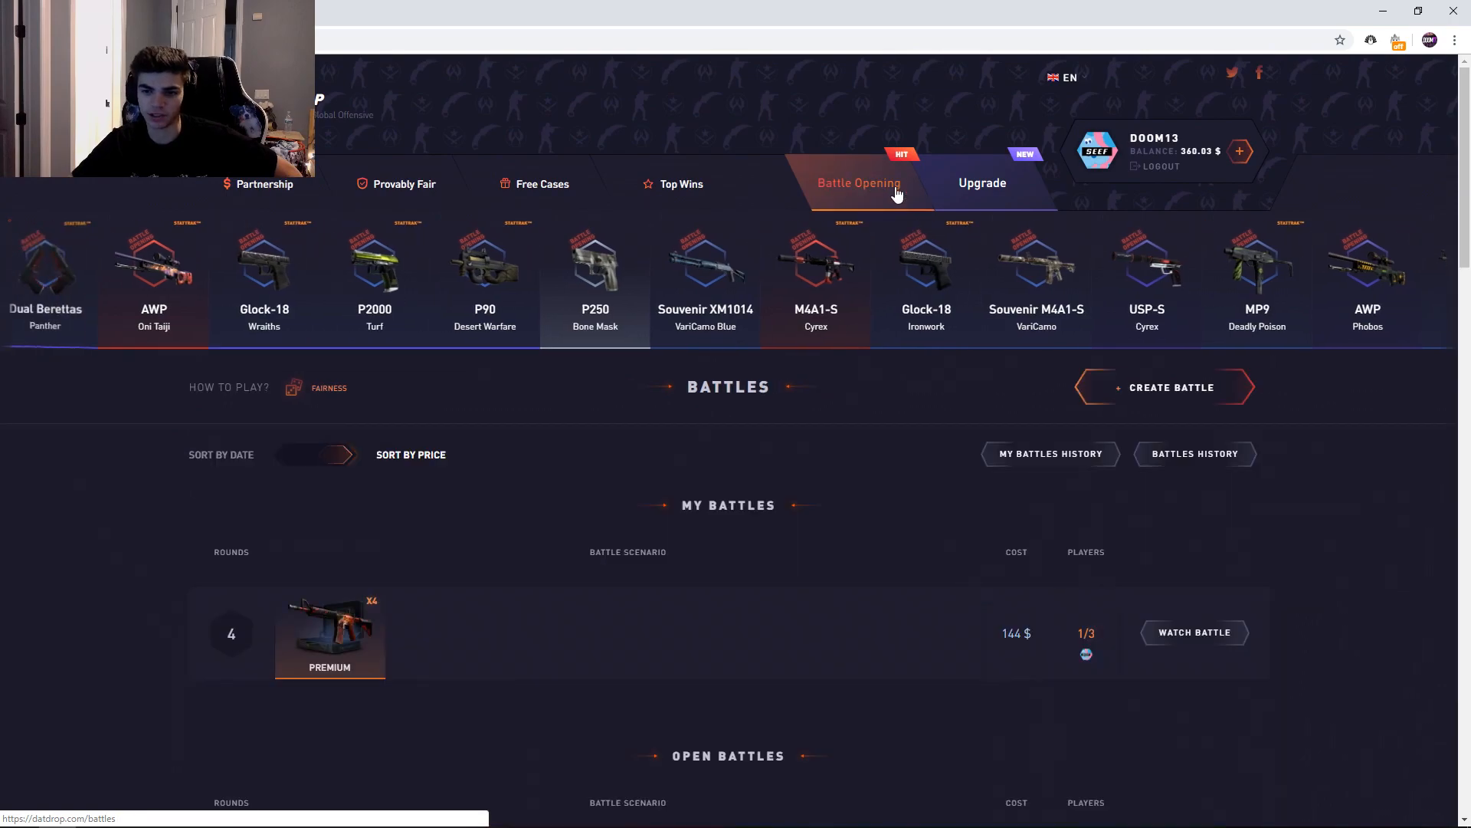
scroll("down", 3)
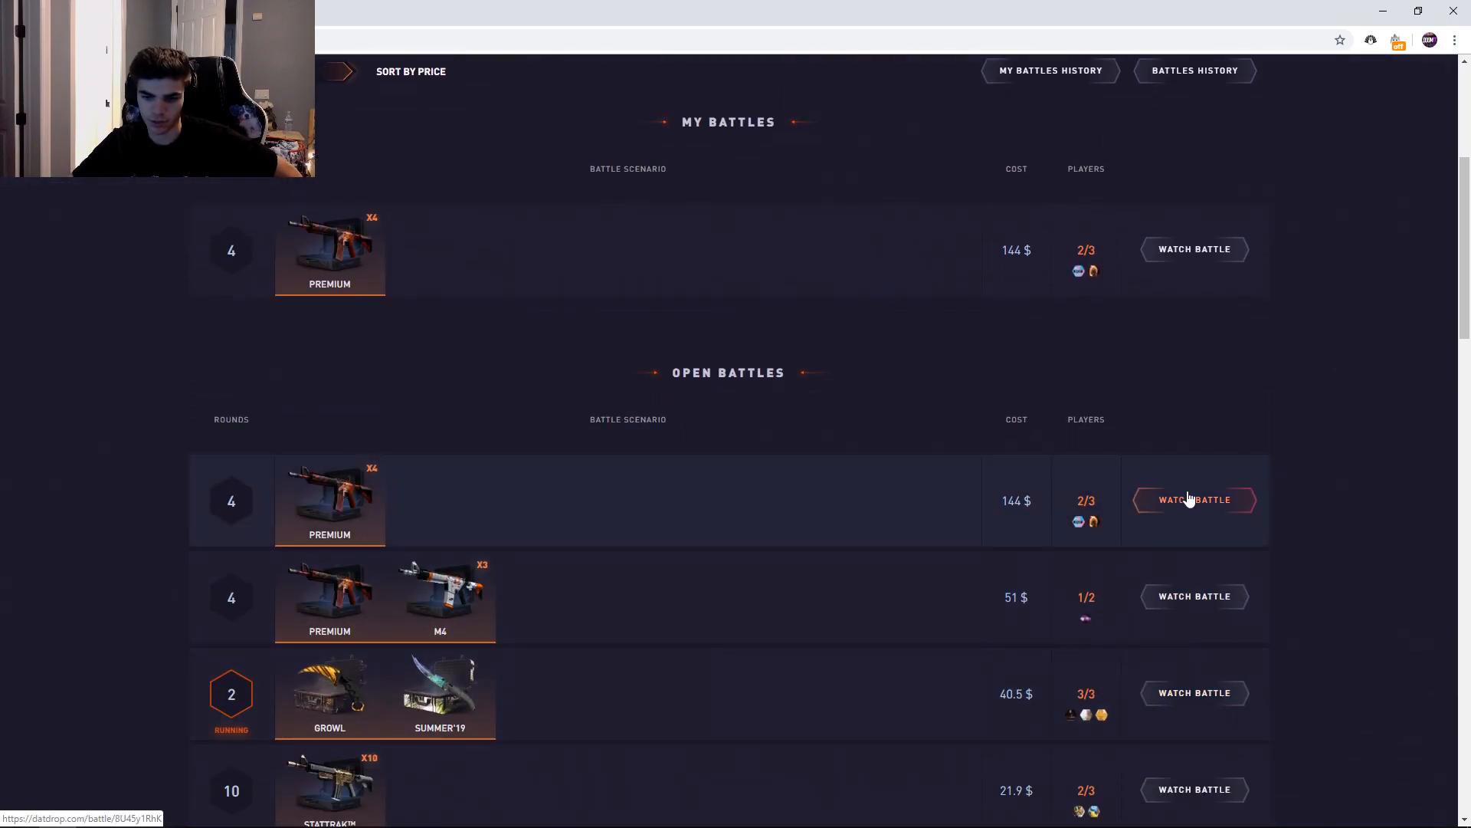
- Watch the 144 $ Premium battle's four rounds finish, then return to Battle Opening
left_click(1194, 499)
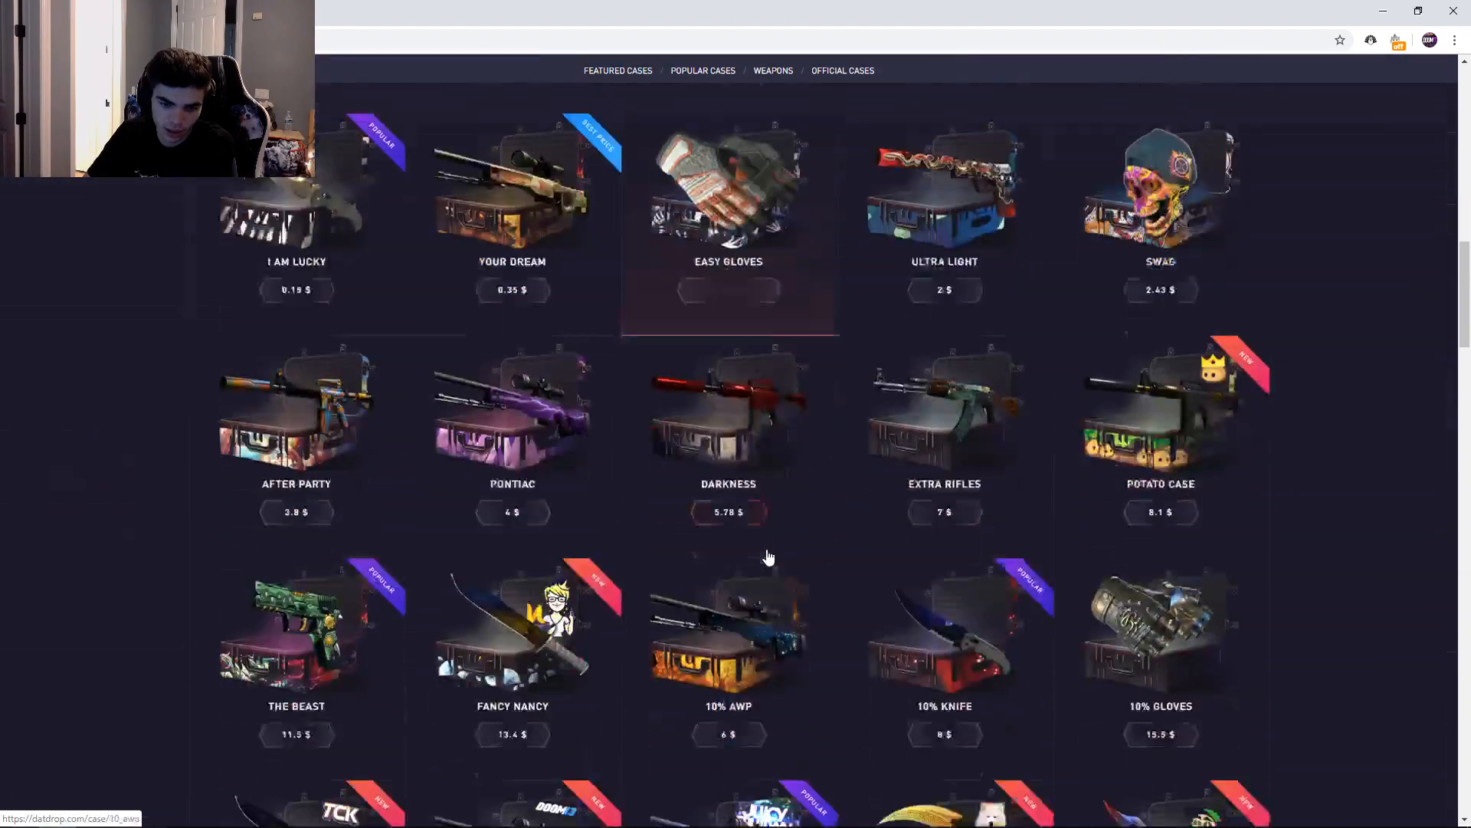
left_click(728, 413)
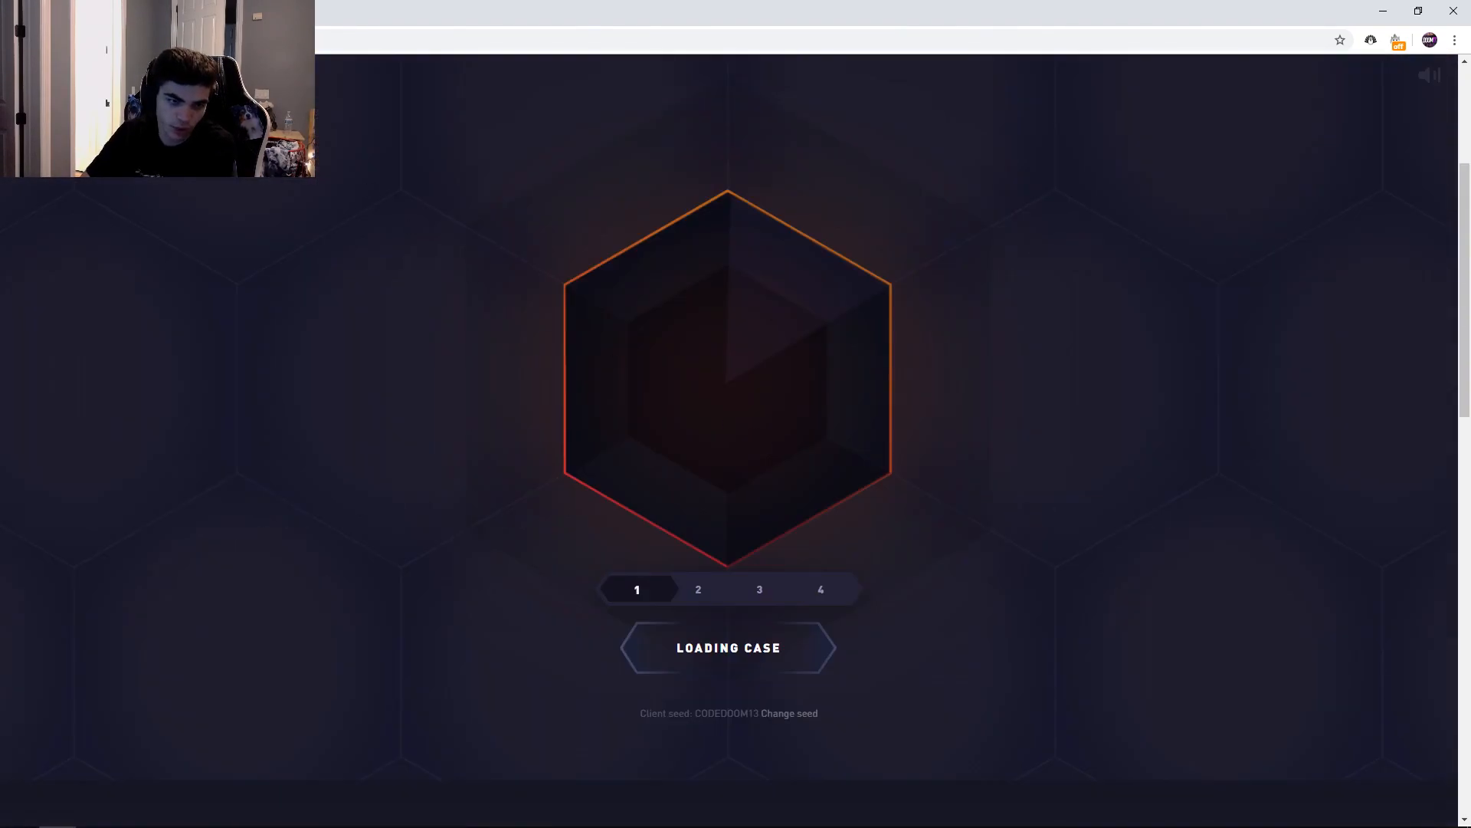
scroll("down", 3)
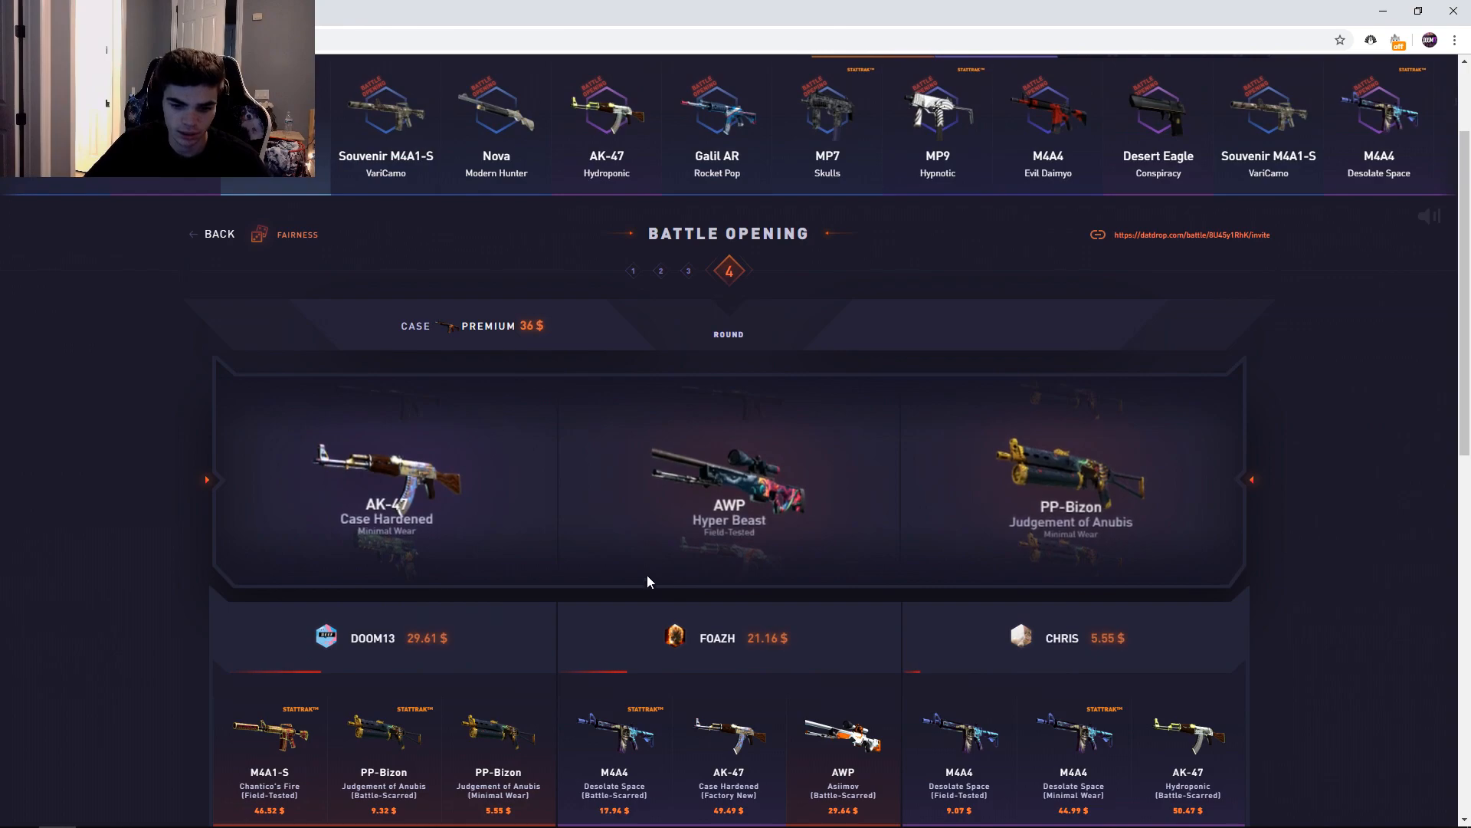
scroll("down", 3)
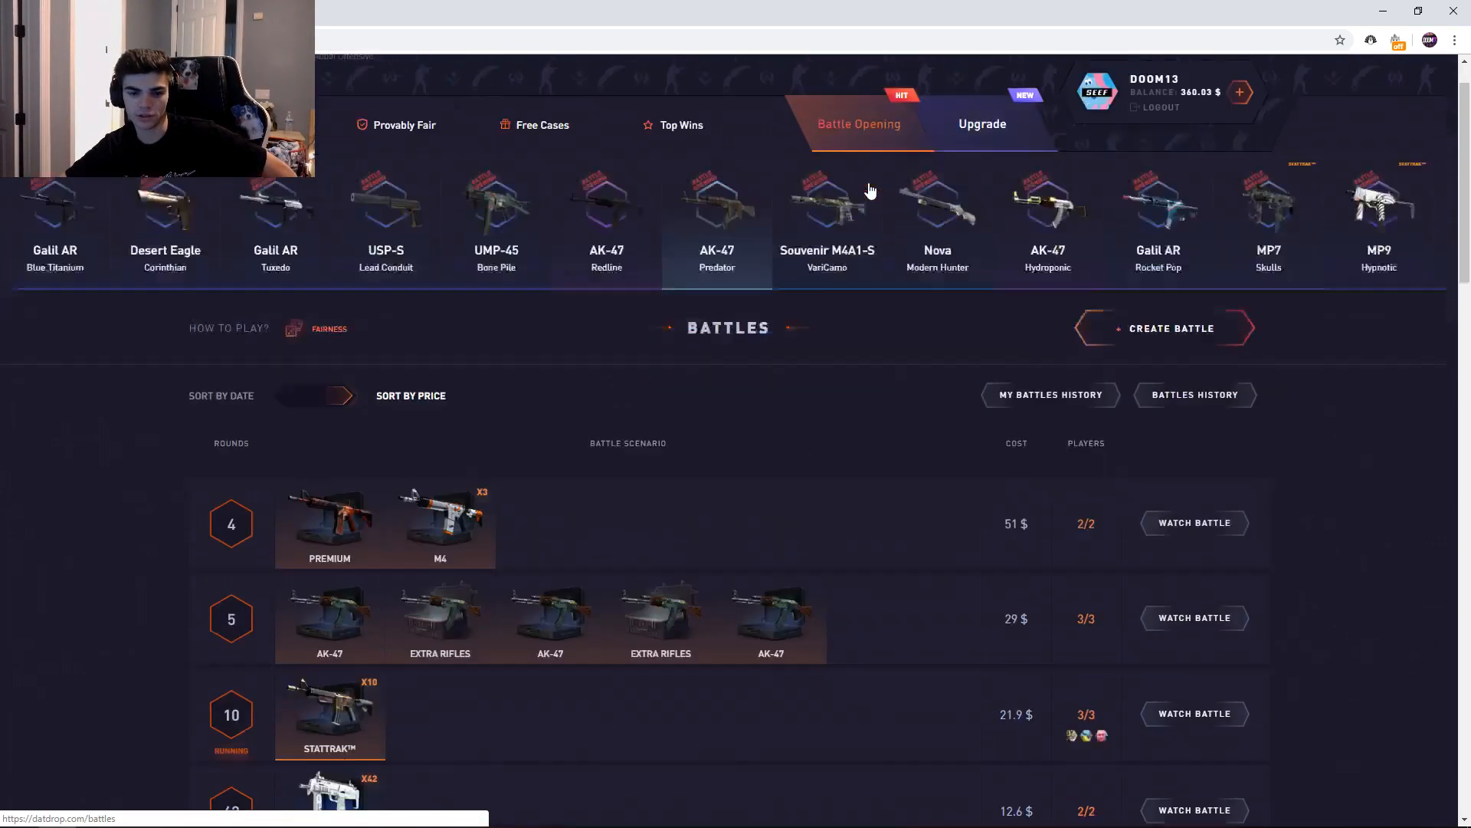
left_click(1171, 327)
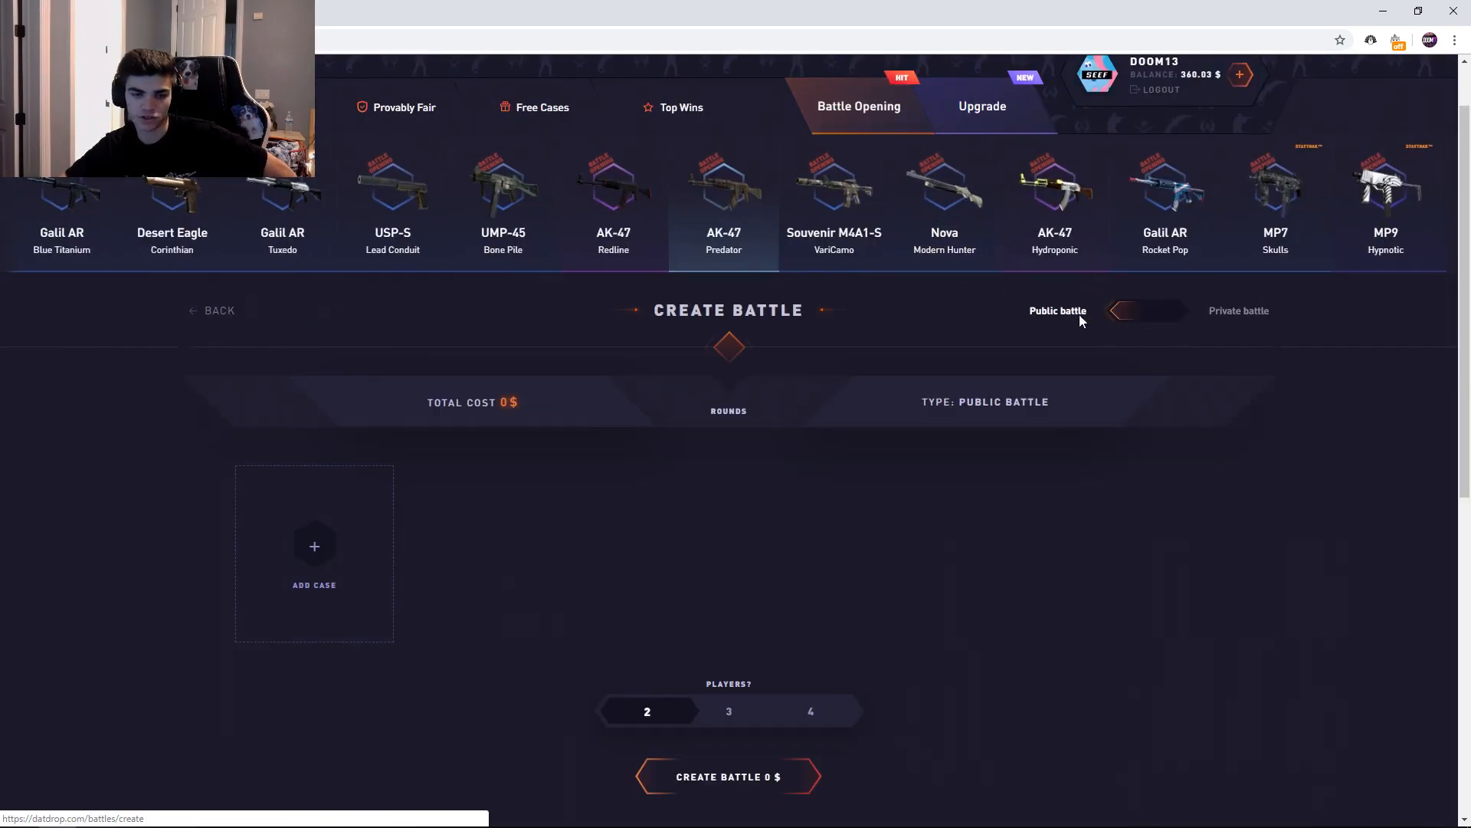
left_click(314, 553)
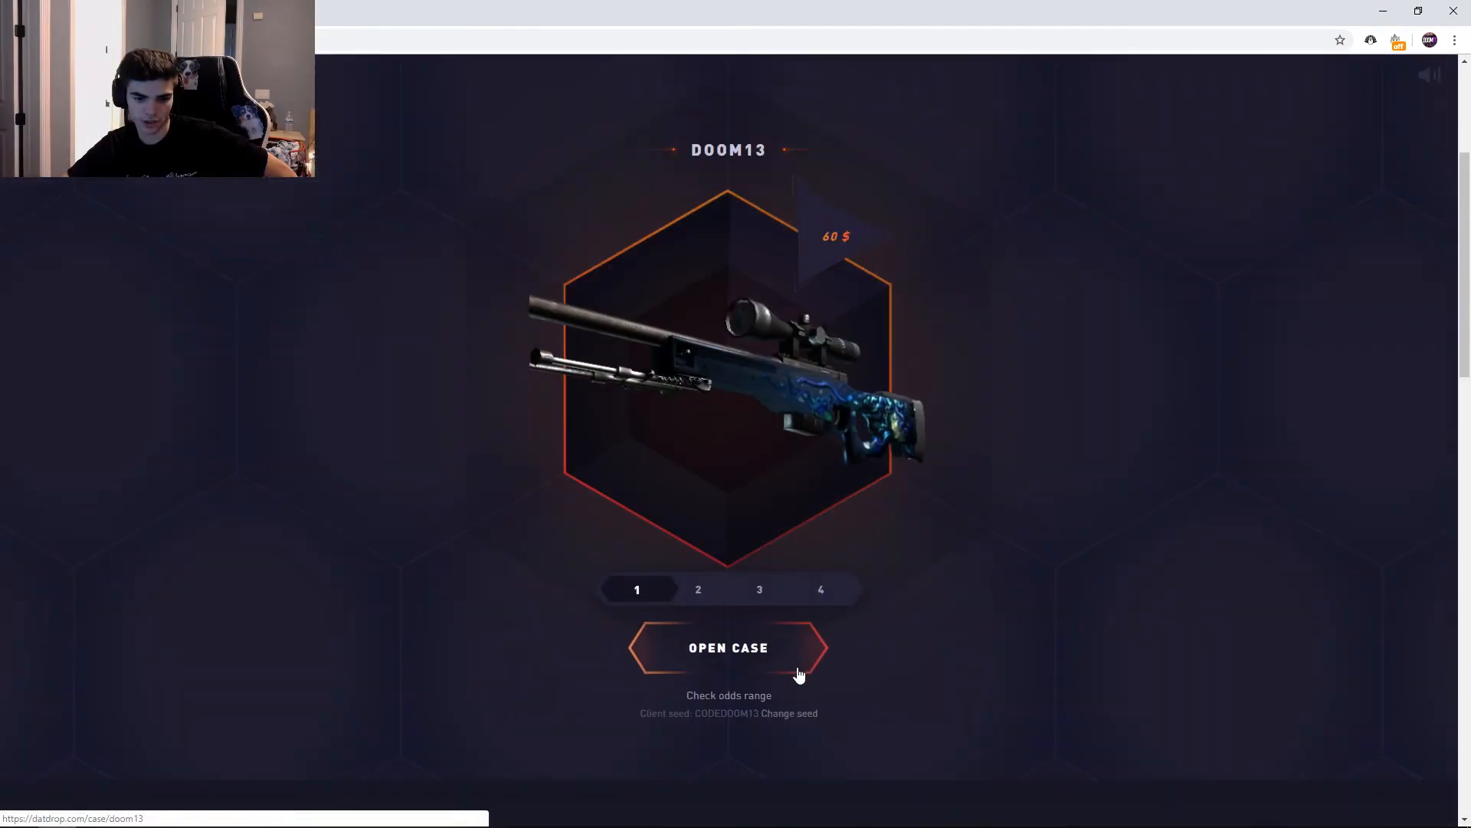
left_click(728, 648)
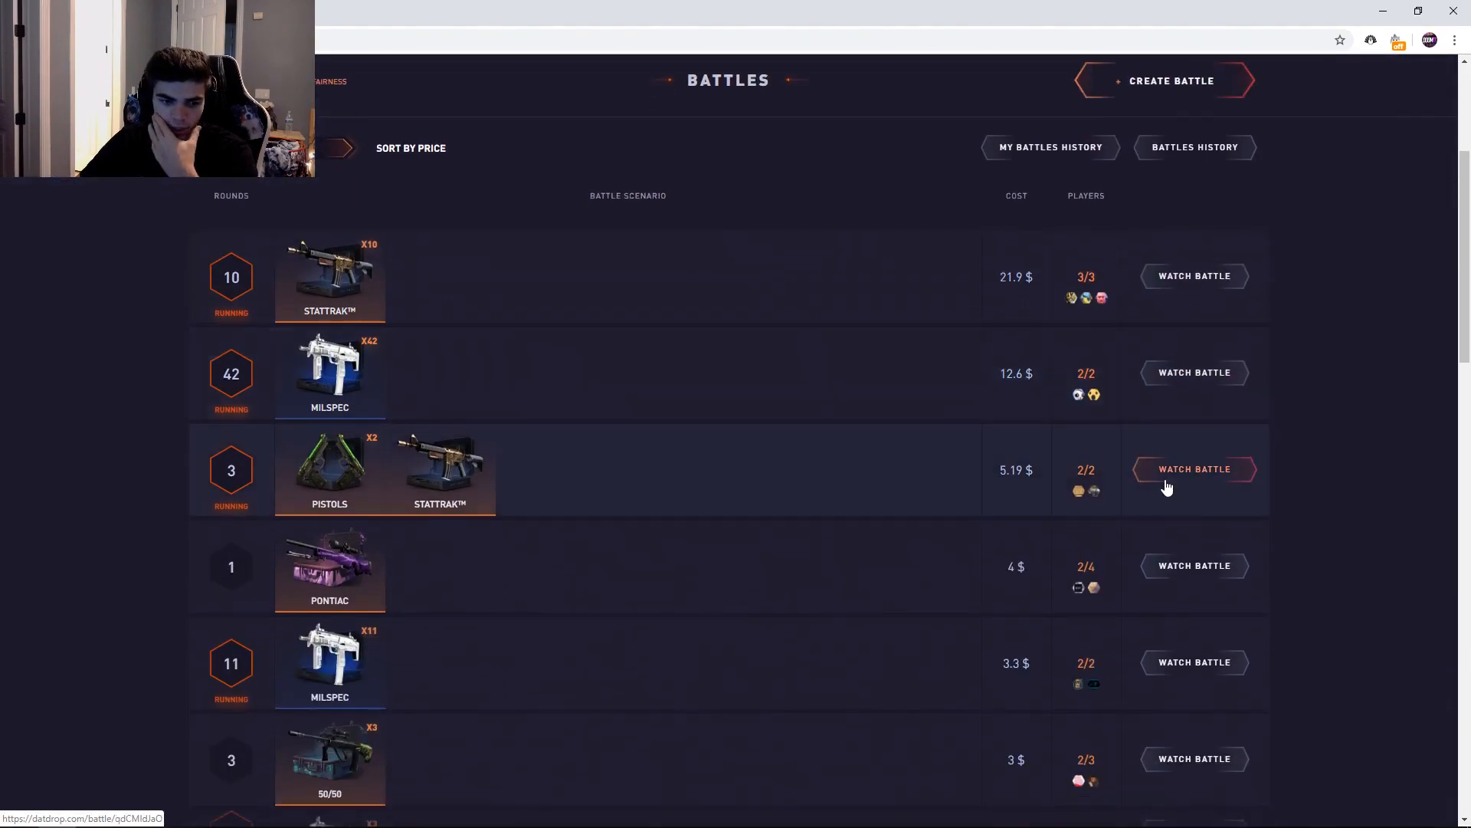
- Watch the Pistols and StatTrak battle, then sell the two won Negev skins
left_click(1194, 469)
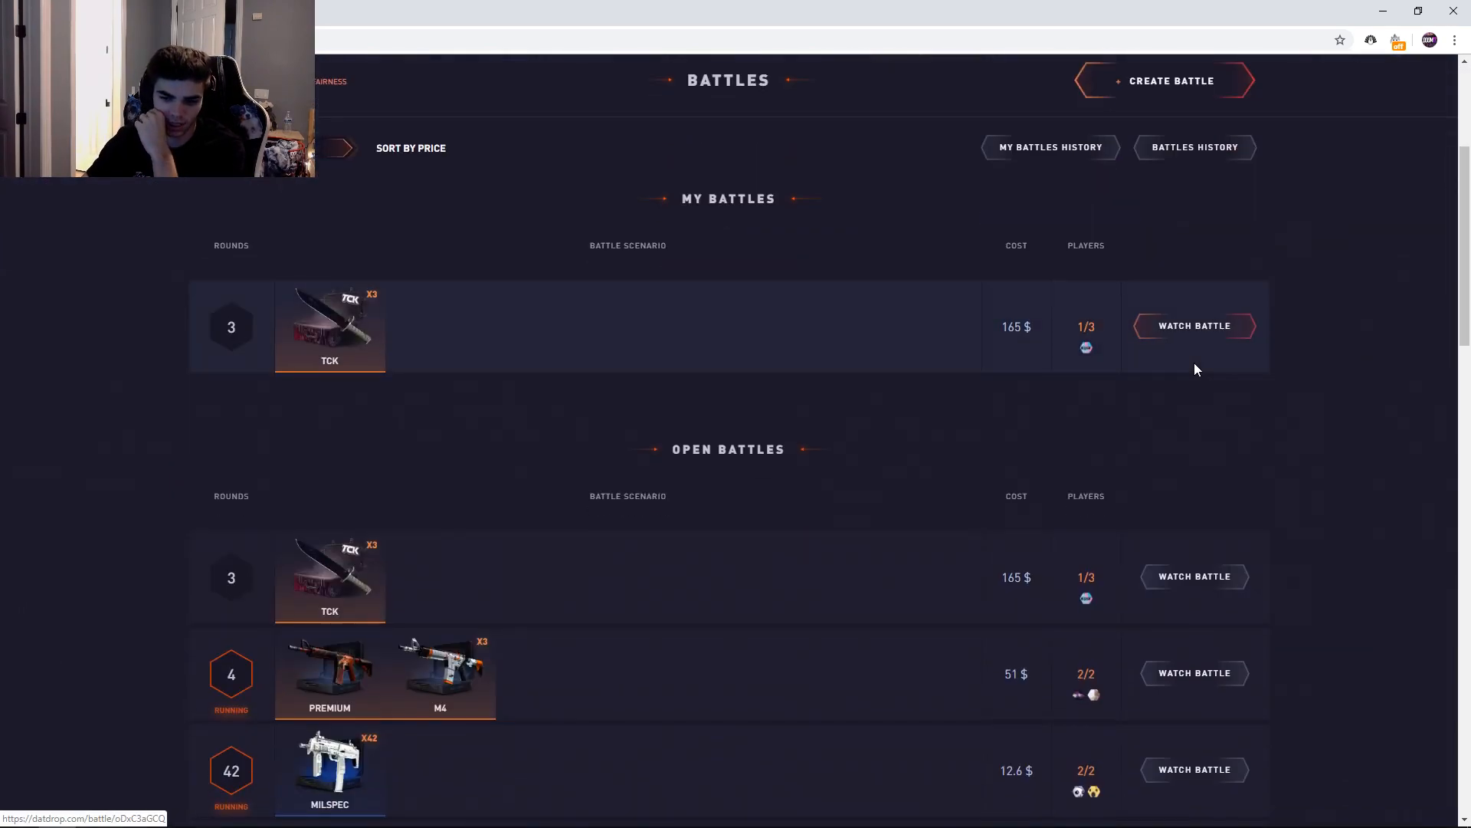
scroll("down", 3)
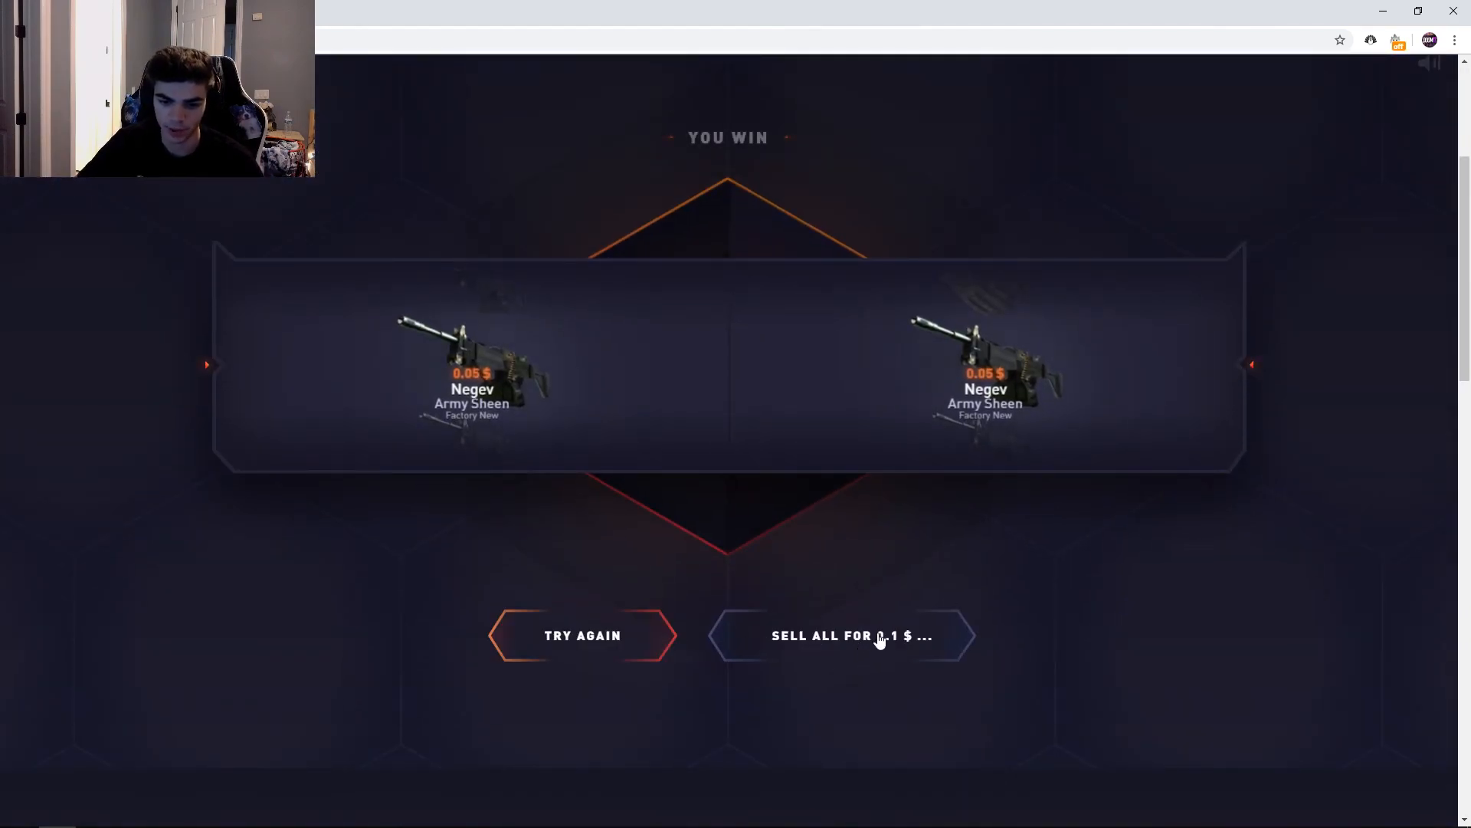
left_click(849, 635)
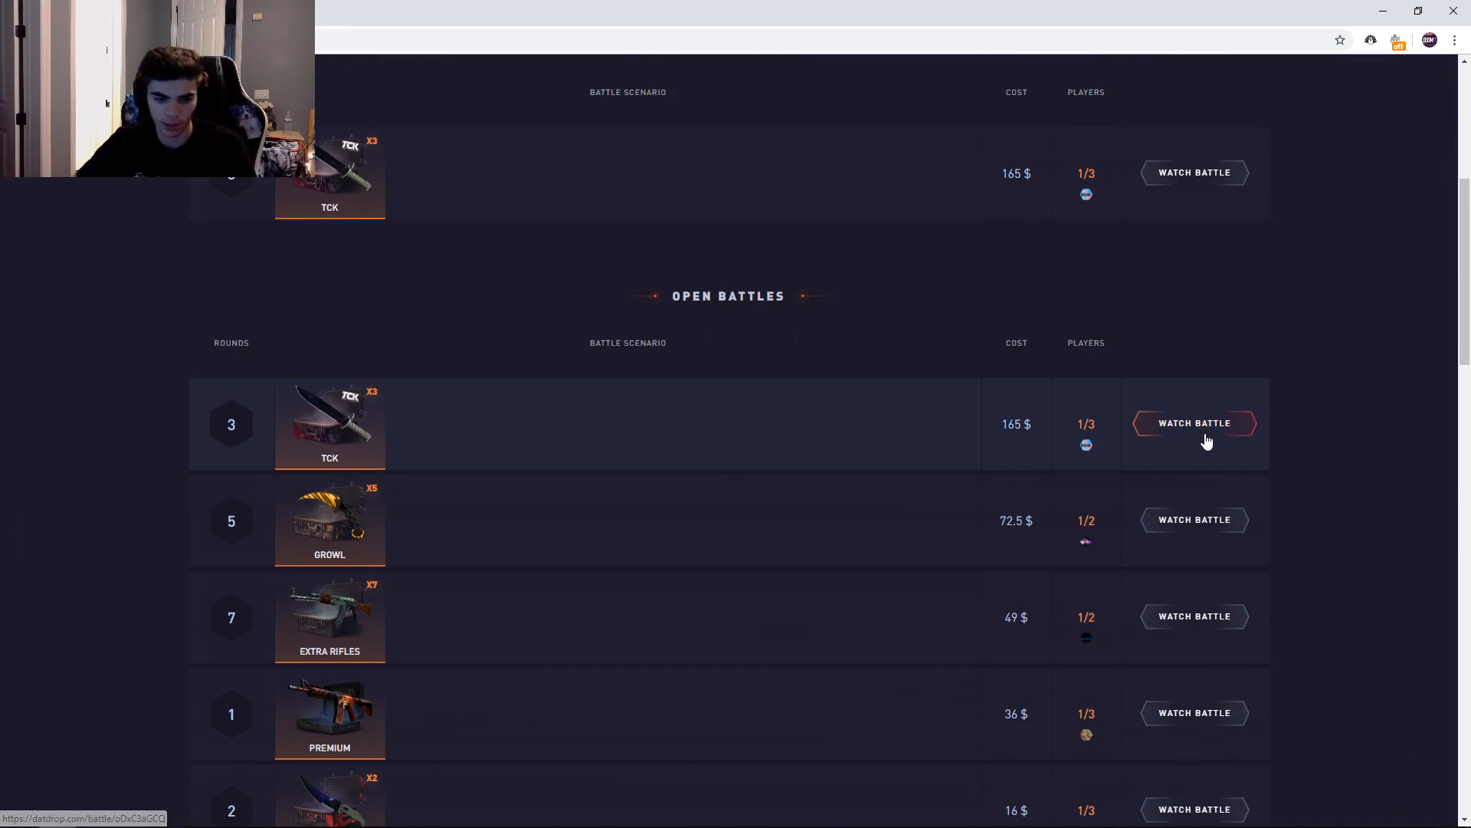
- Watch an open battle, return to the list, then watch the three-round TCK battle
left_click(1194, 423)
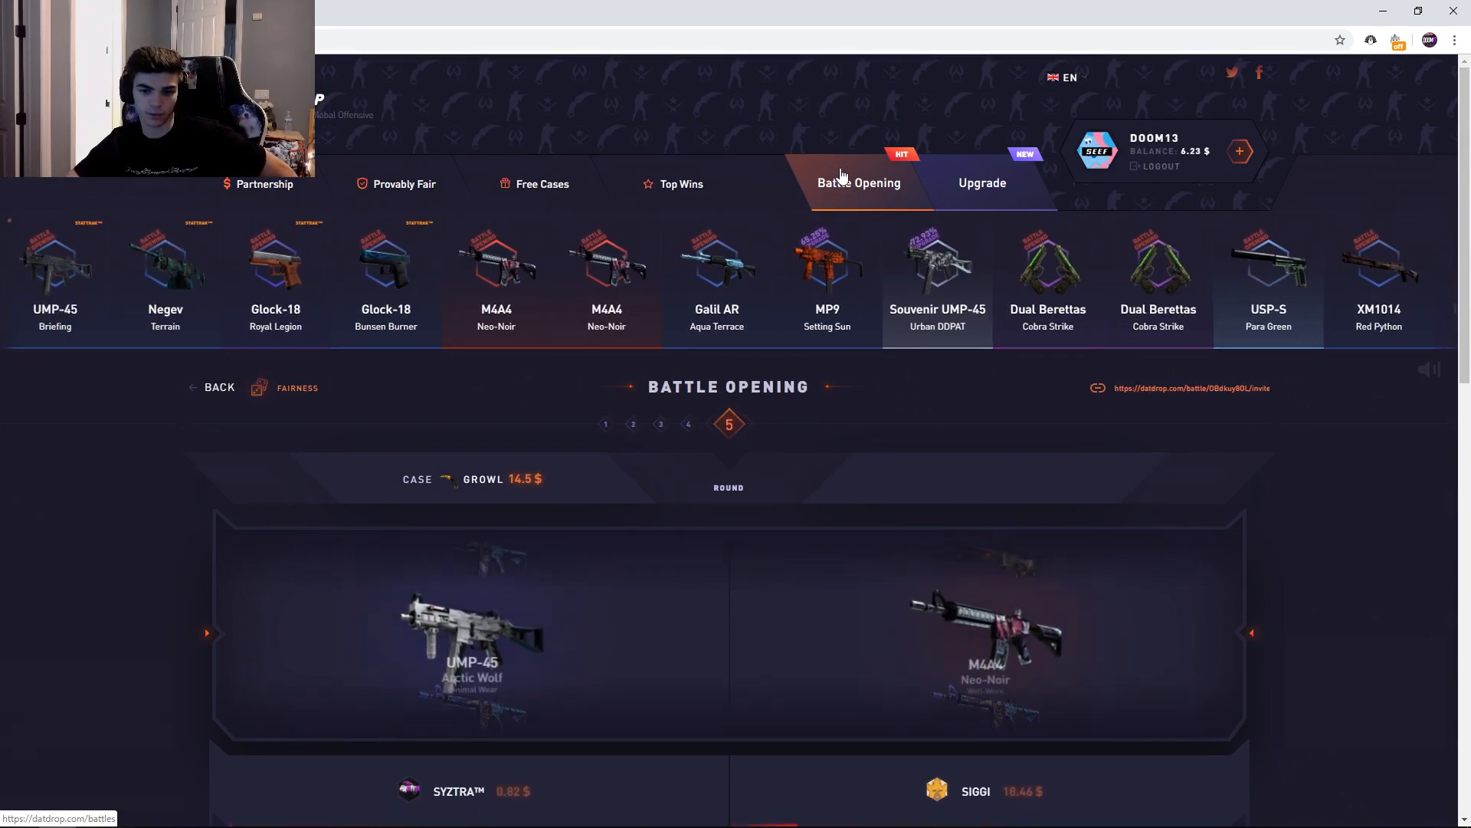
left_click(219, 386)
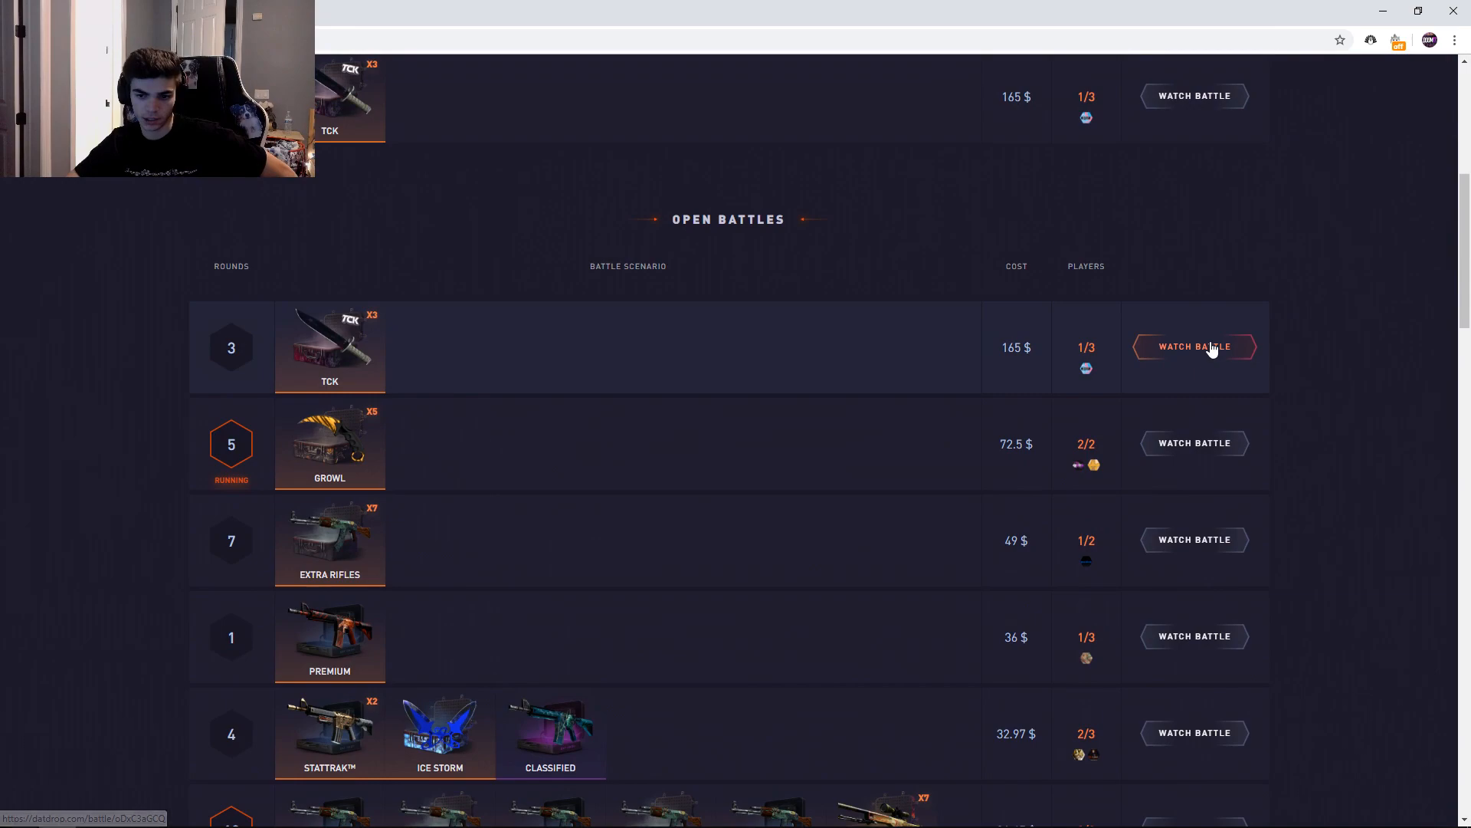
left_click(1194, 347)
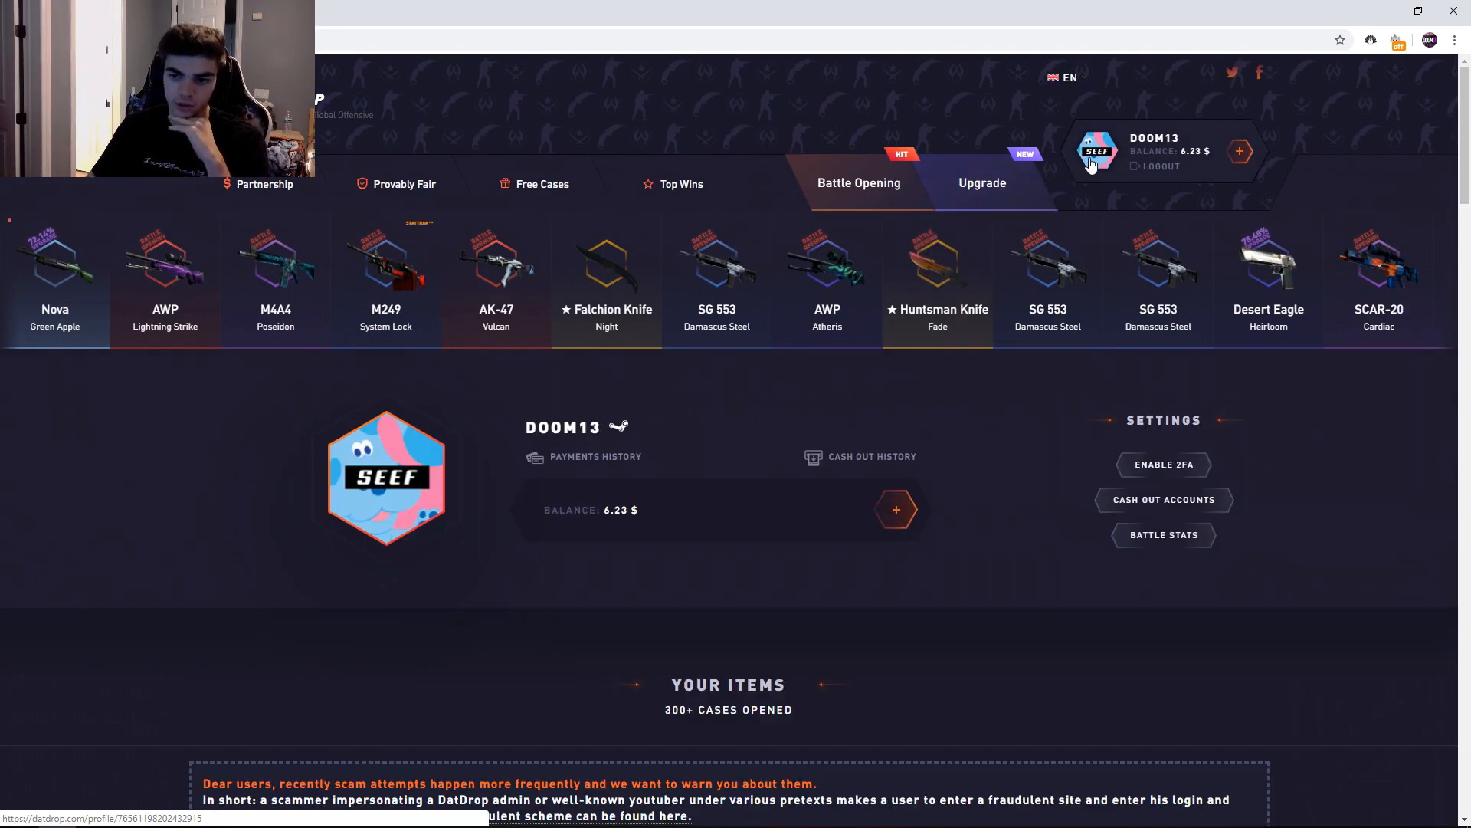
- Cash out all 56 skins to the Ethereum wallet, then enter promo code DOOM13
scroll("down", 3)
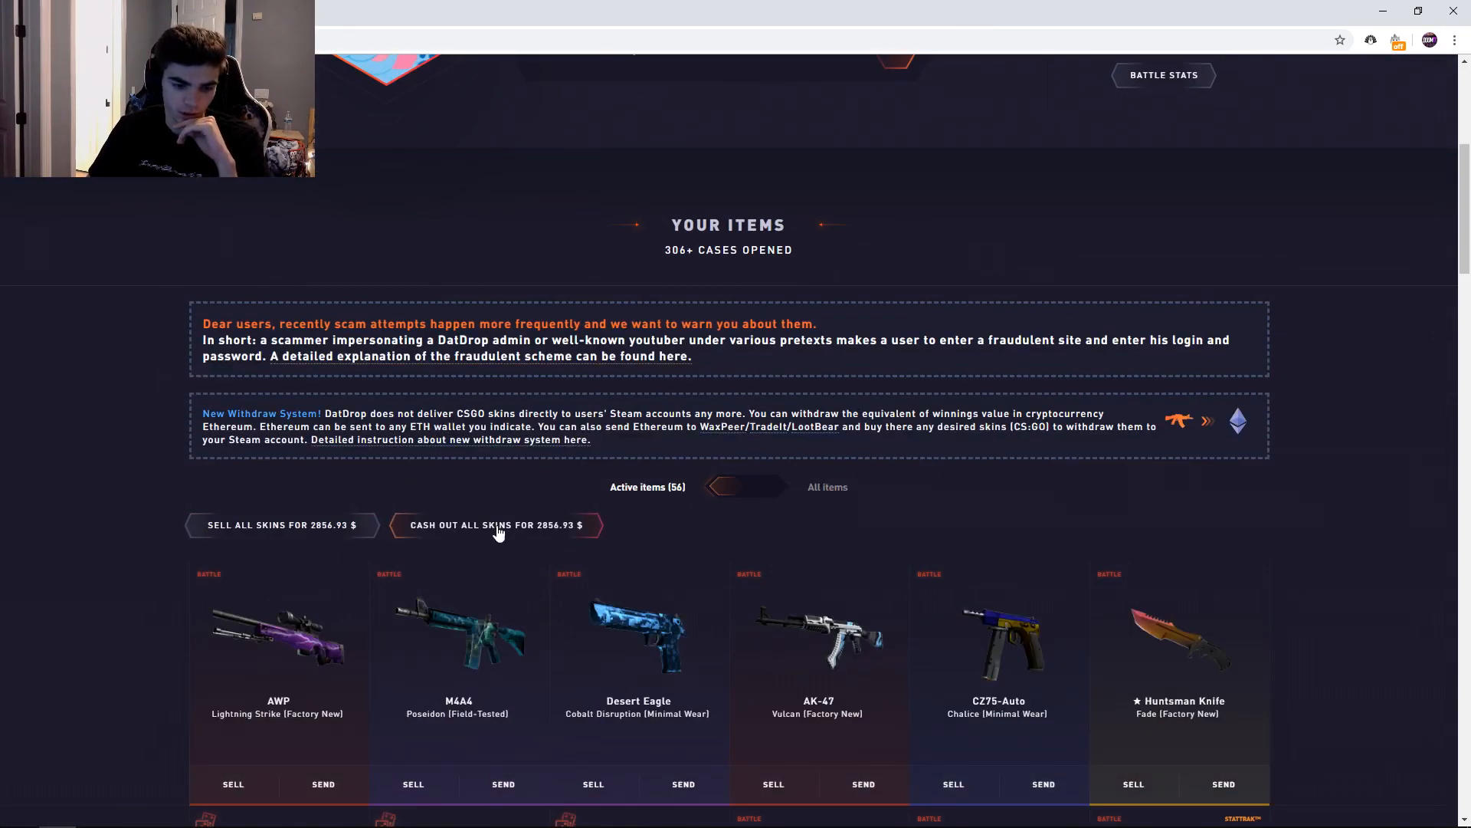
left_click(496, 524)
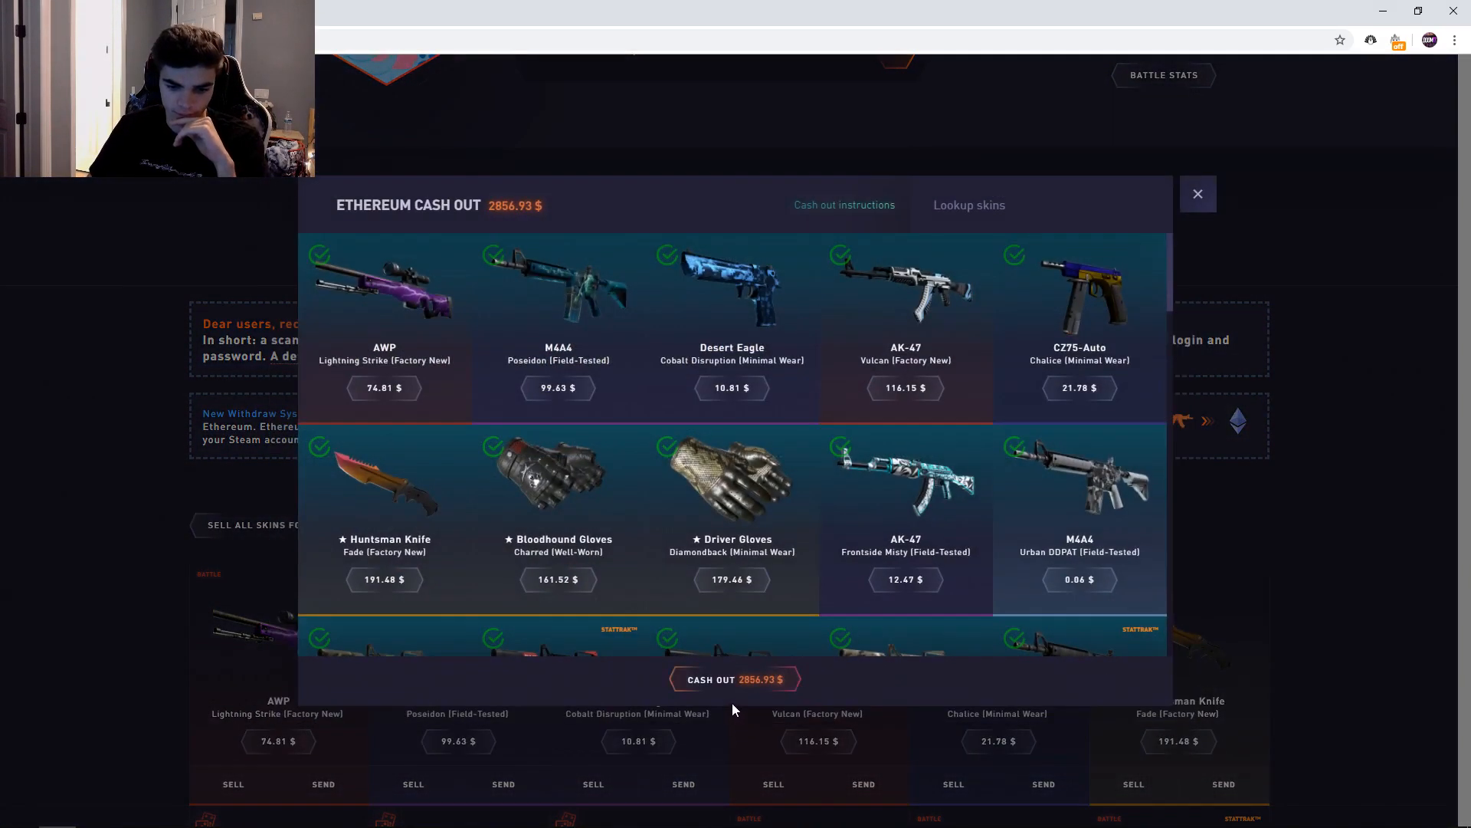
left_click(735, 678)
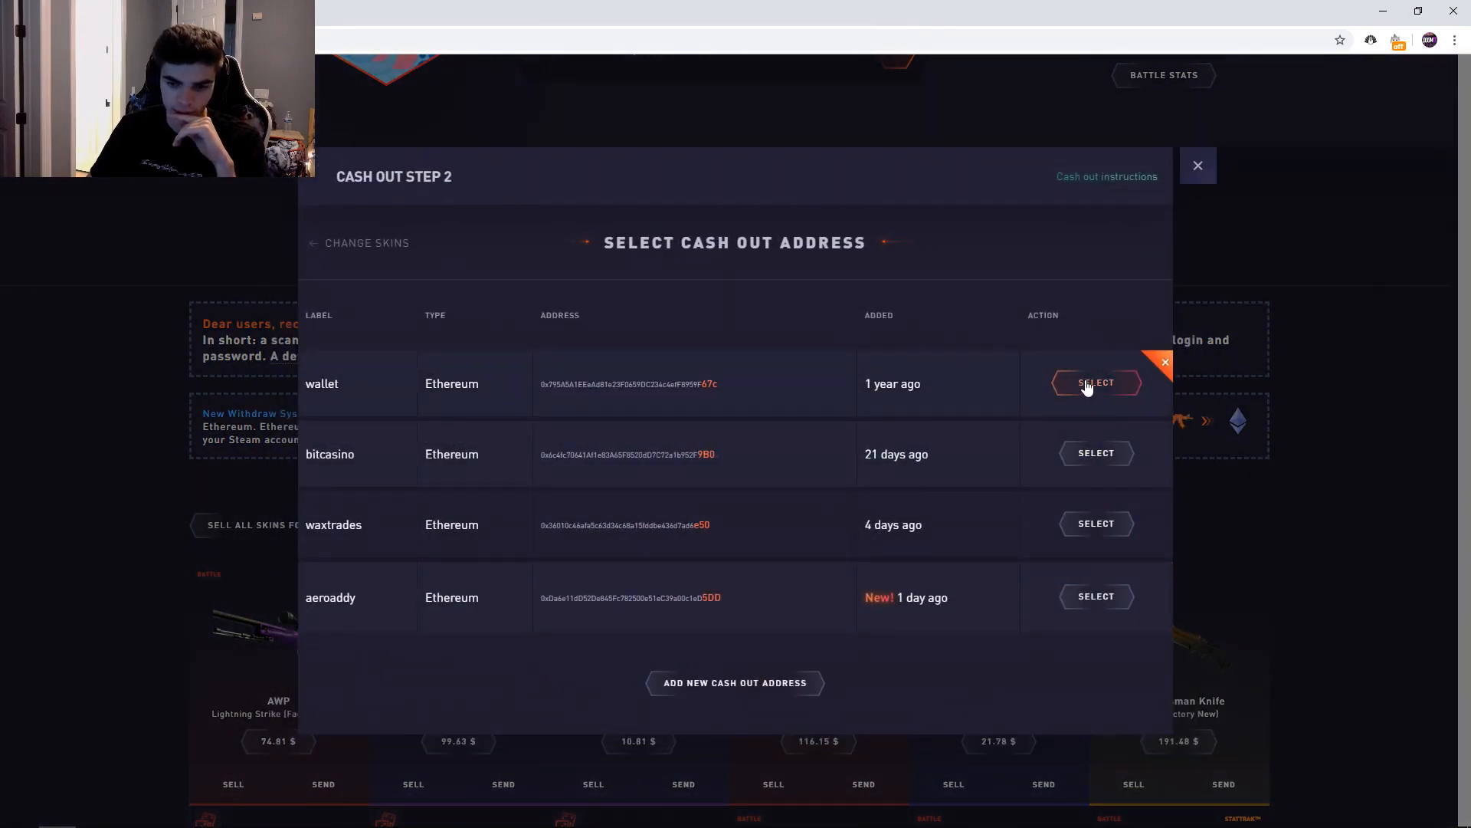
left_click(1095, 382)
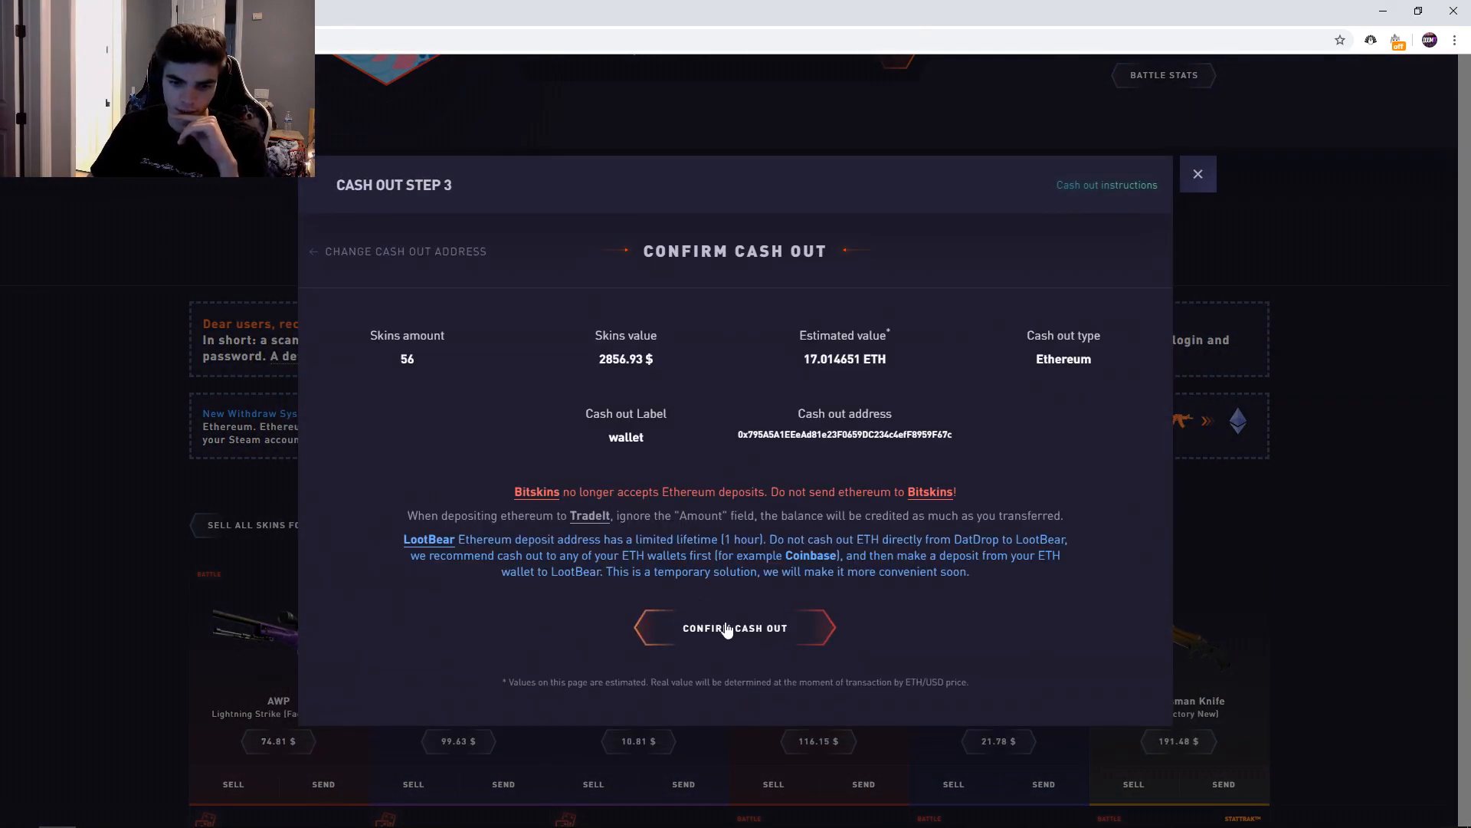
left_click(735, 628)
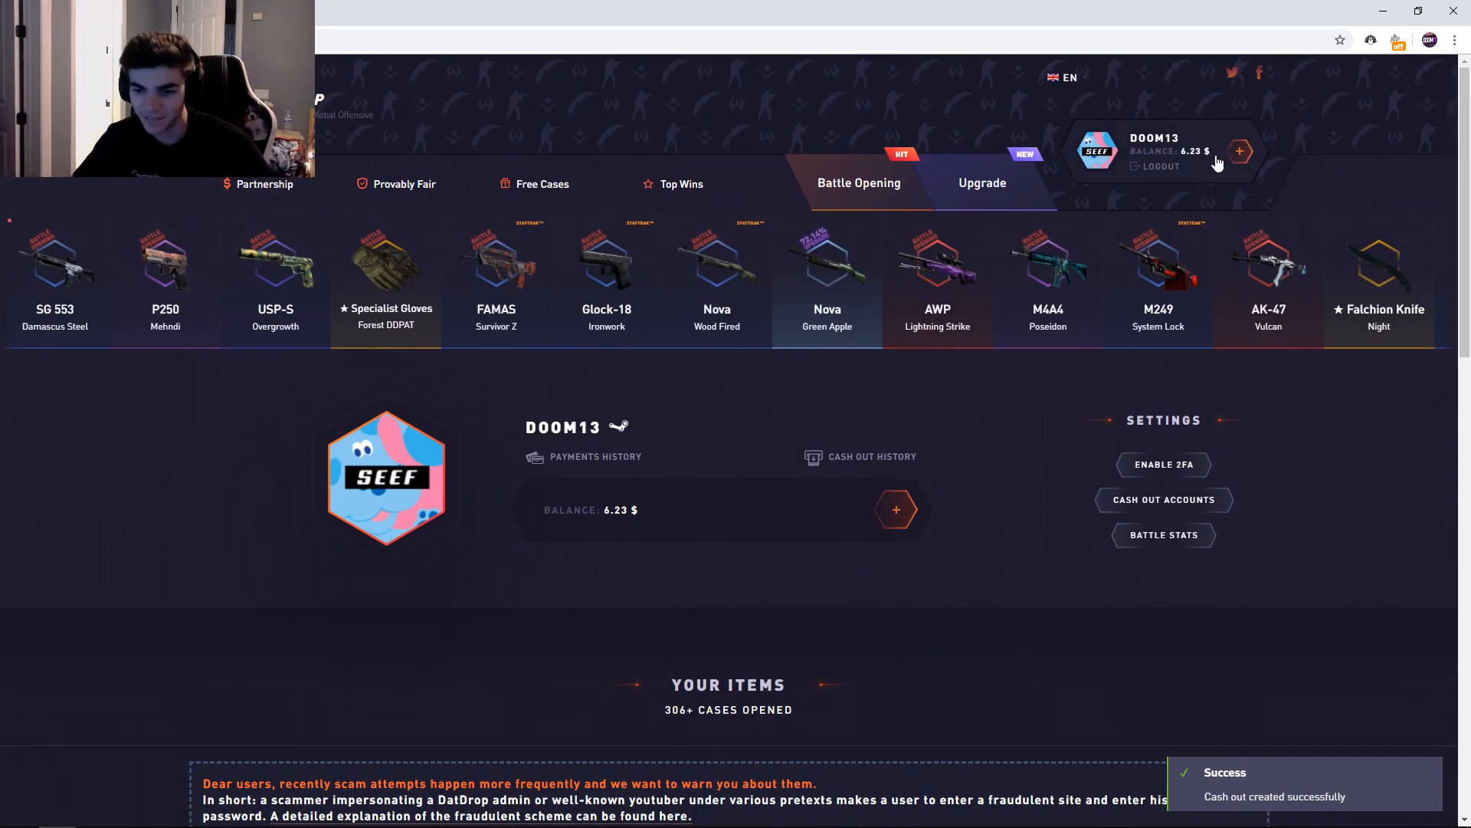
left_click(1241, 151)
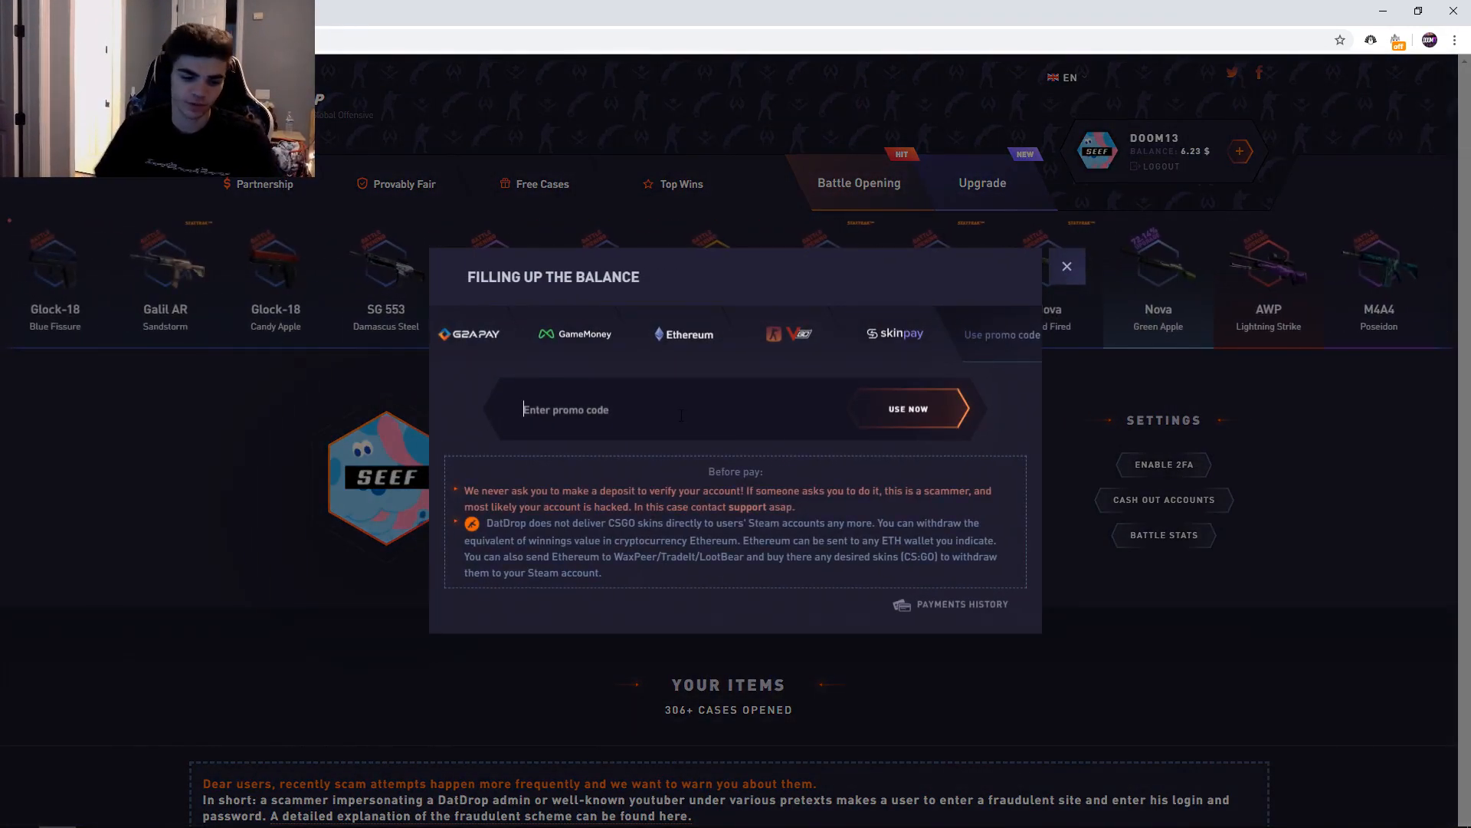
type("DOOM13")
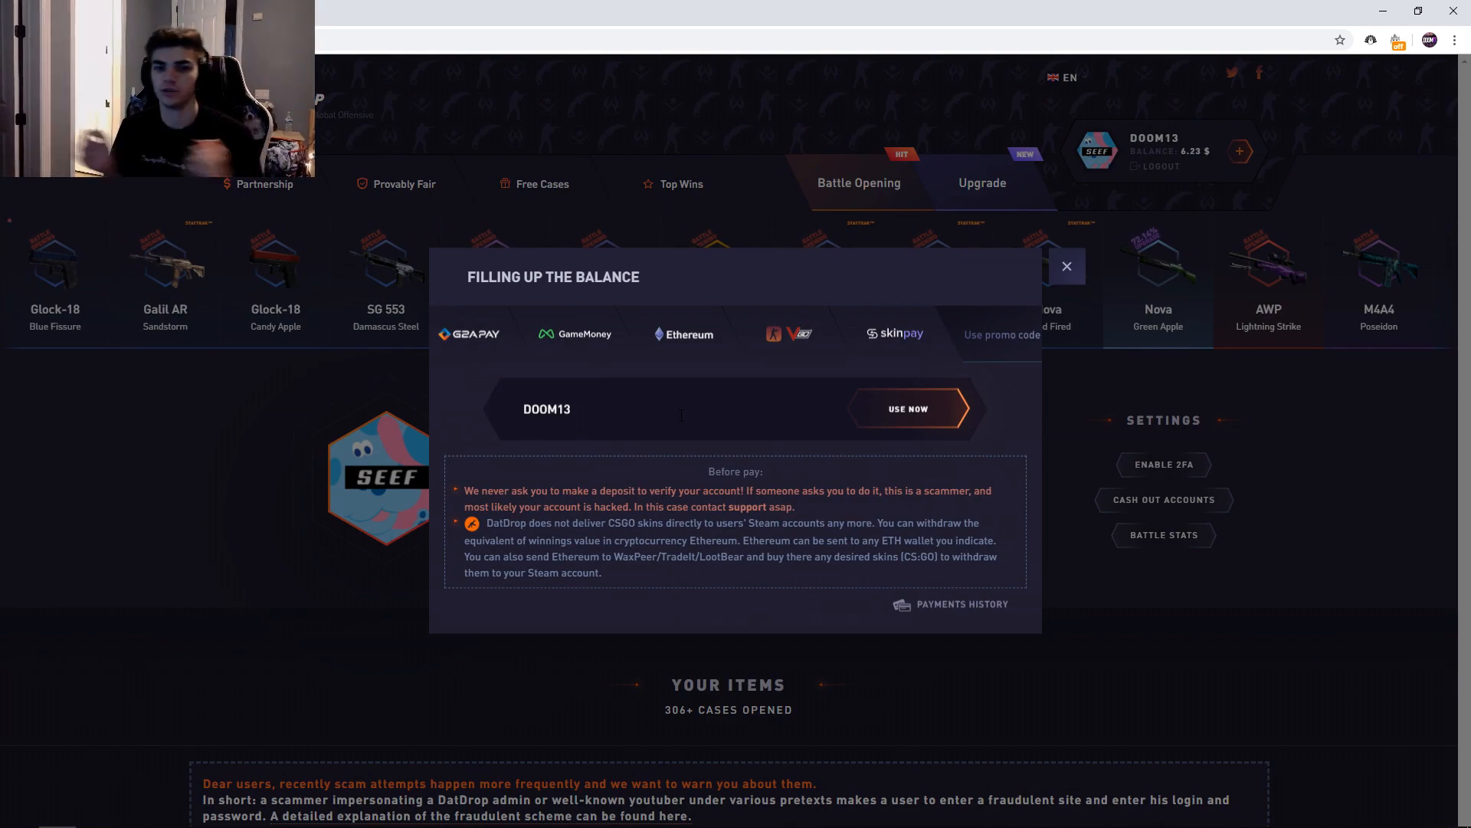
mouse_move(693, 169)
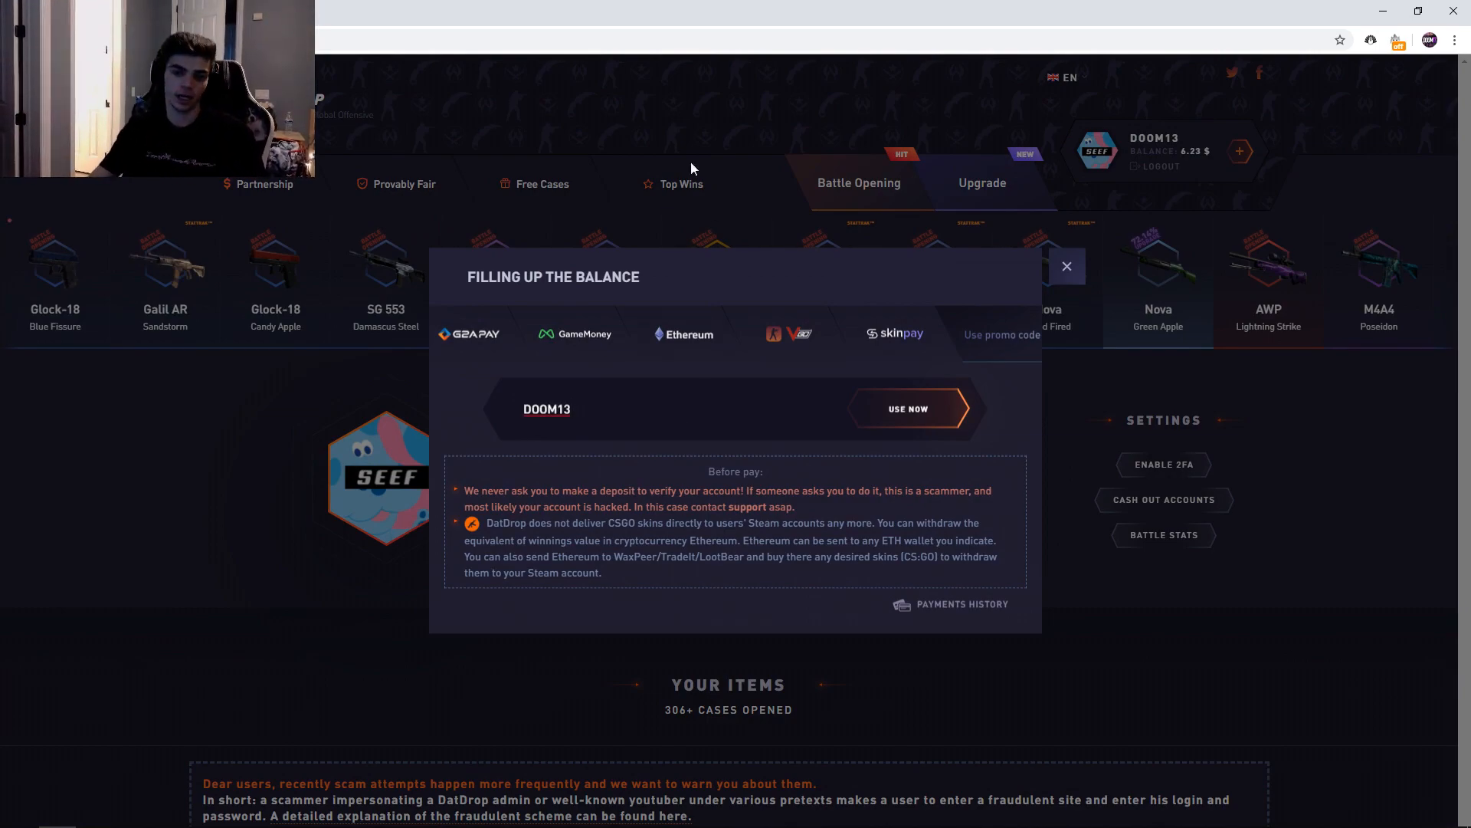